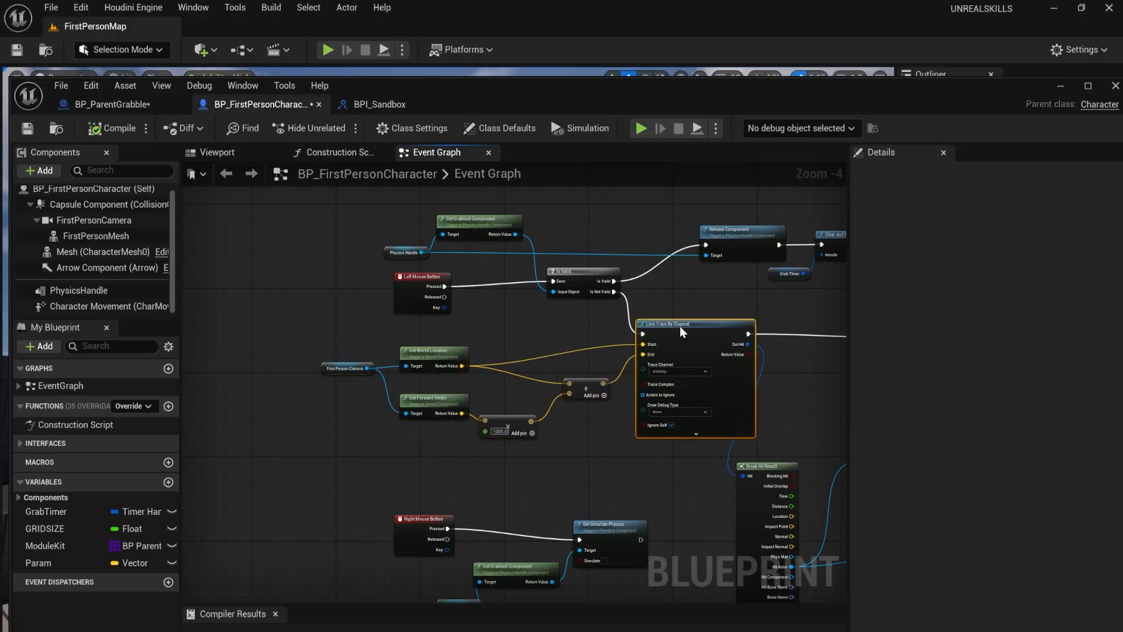
Review the GRAB event across BP_ParentGrabble and the BPI_Sandbox interface, returning to the character graph.
left_click(379, 104)
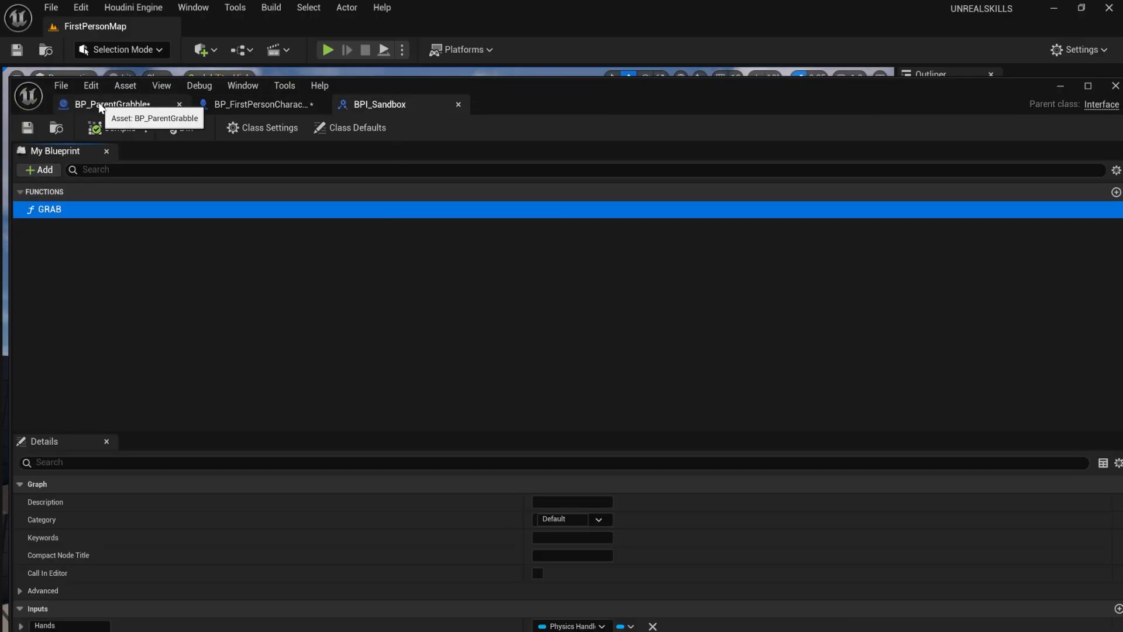
left_click(112, 104)
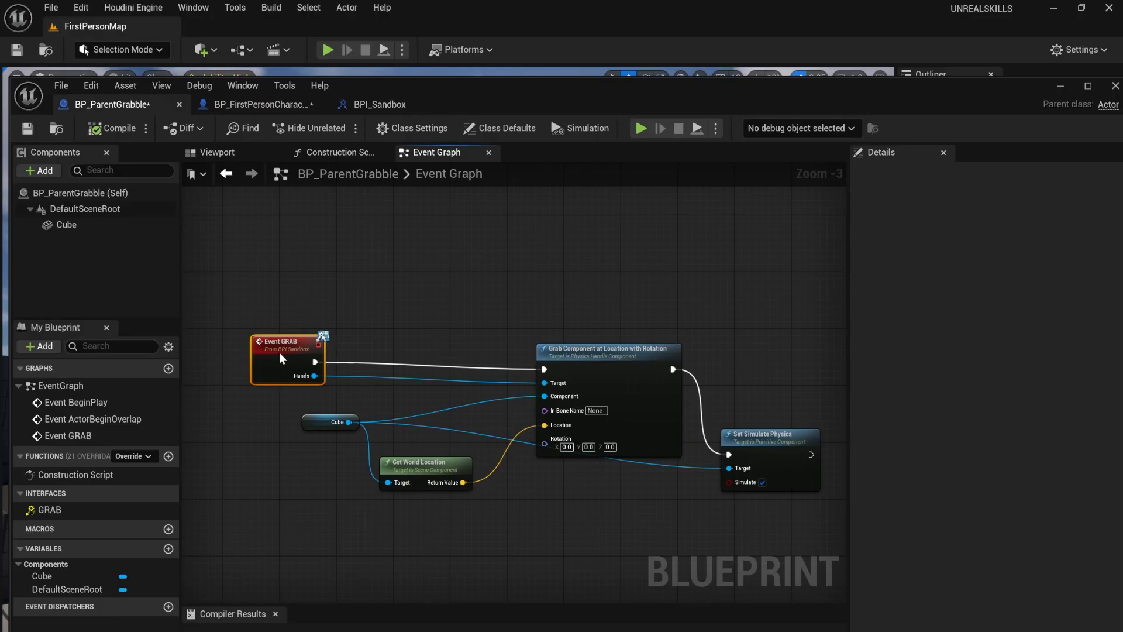
left_click(380, 105)
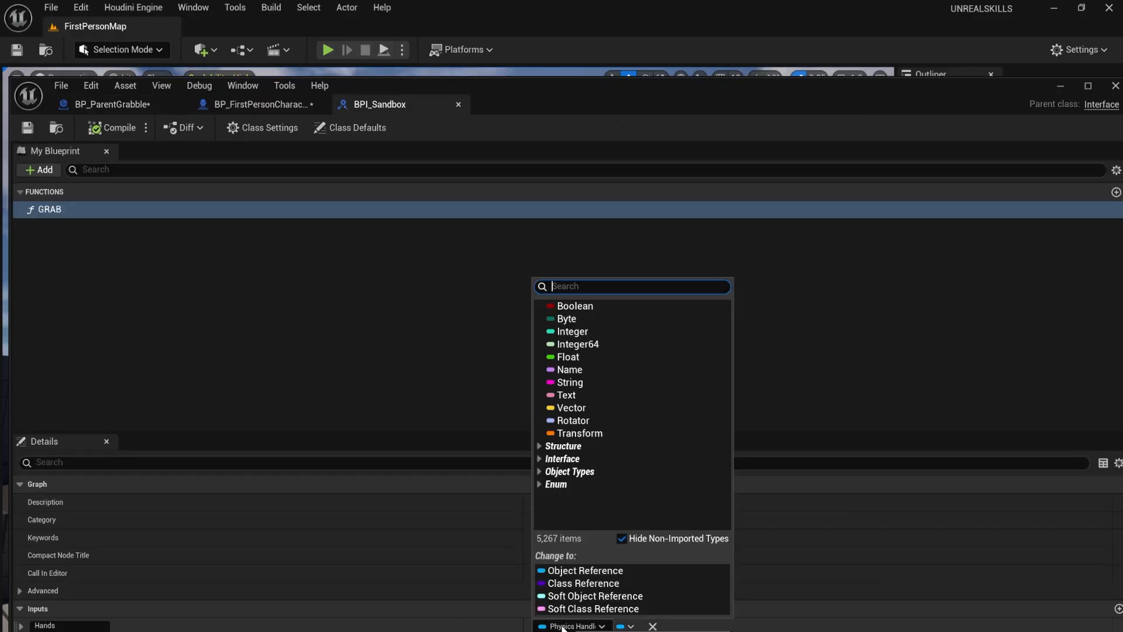
left_click(257, 105)
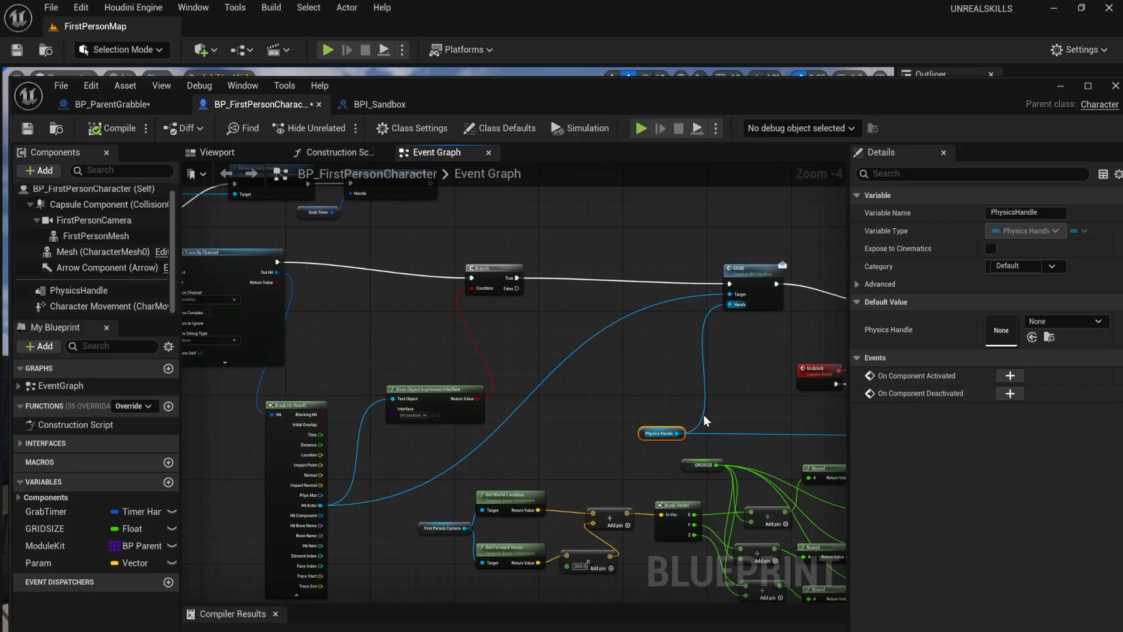
mouse_move(735, 304)
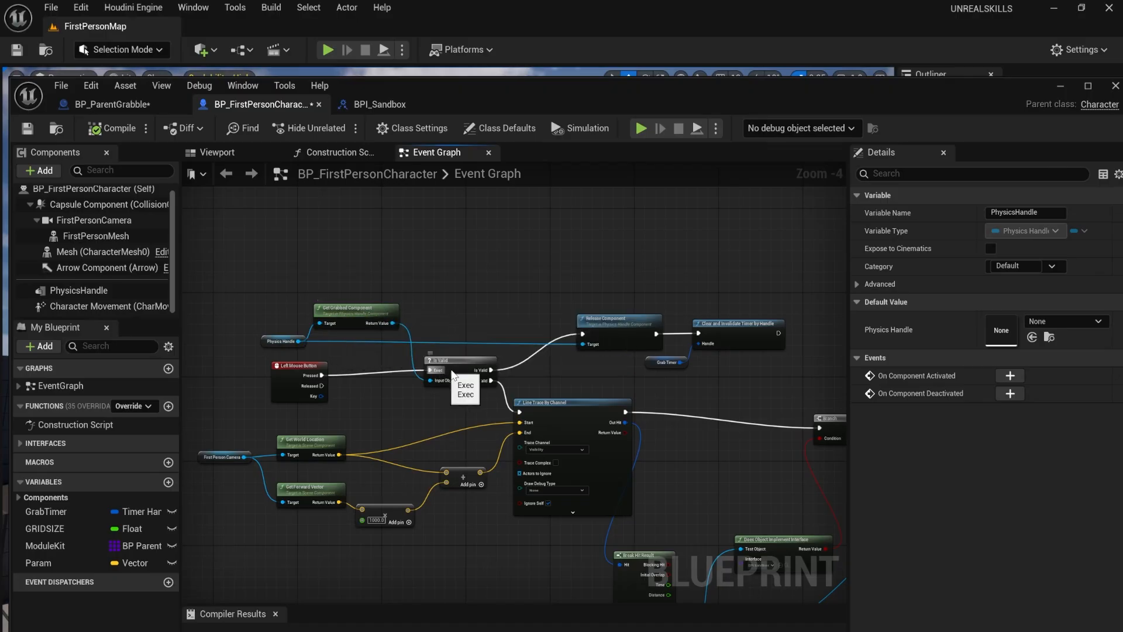
Inspect the Release Component node and the line trace's end input feeding Spawn System at Location.
left_click(618, 327)
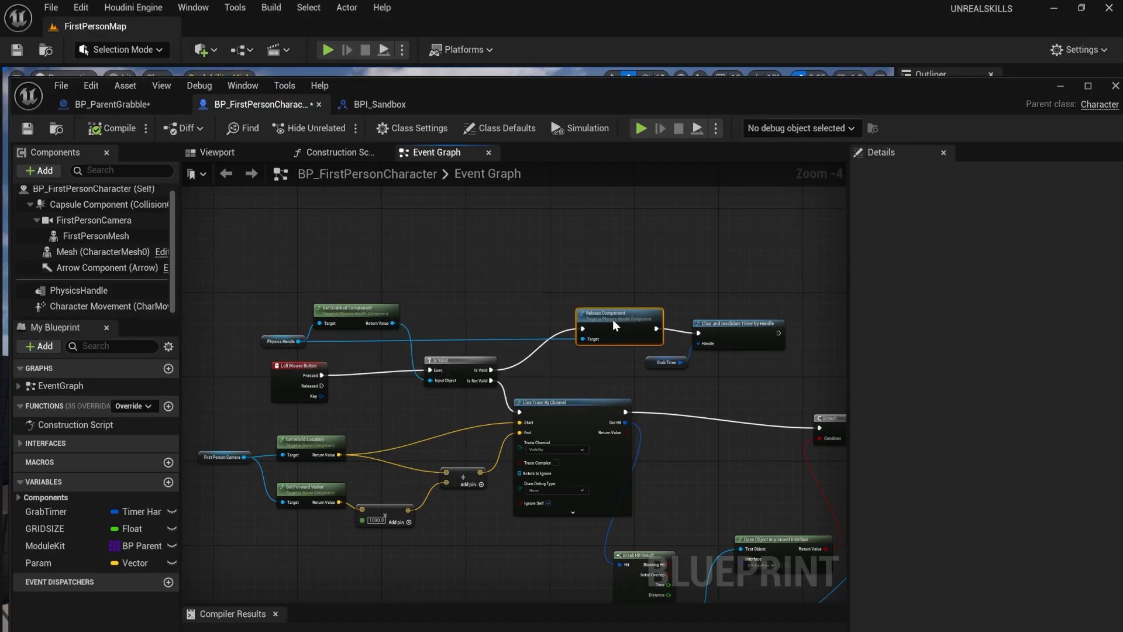
mouse_move(612, 331)
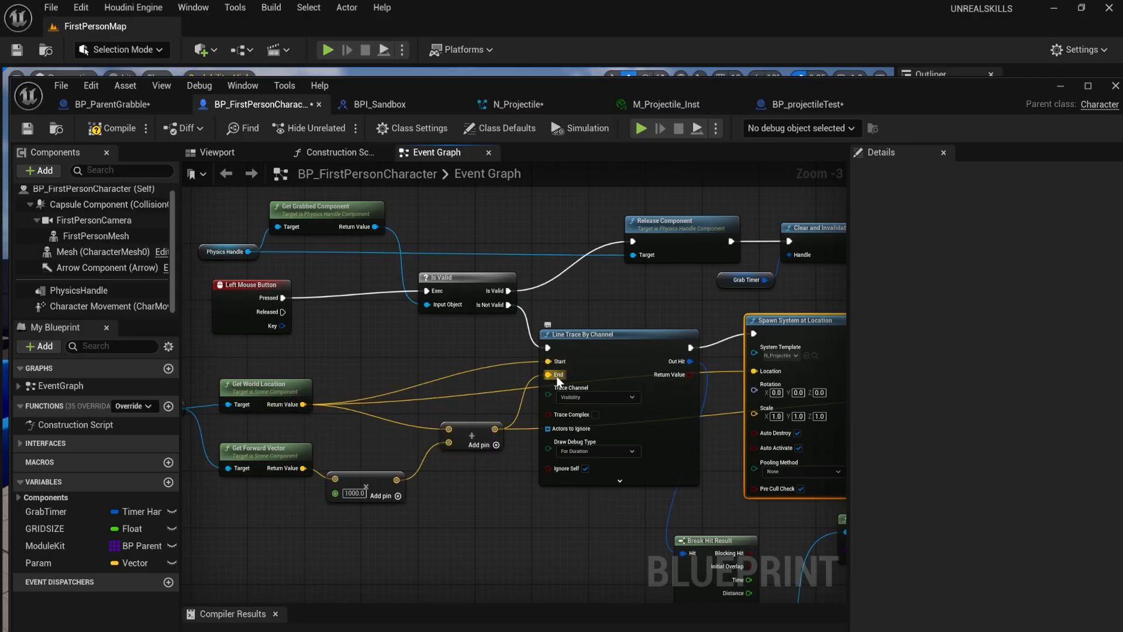
left_click(328, 49)
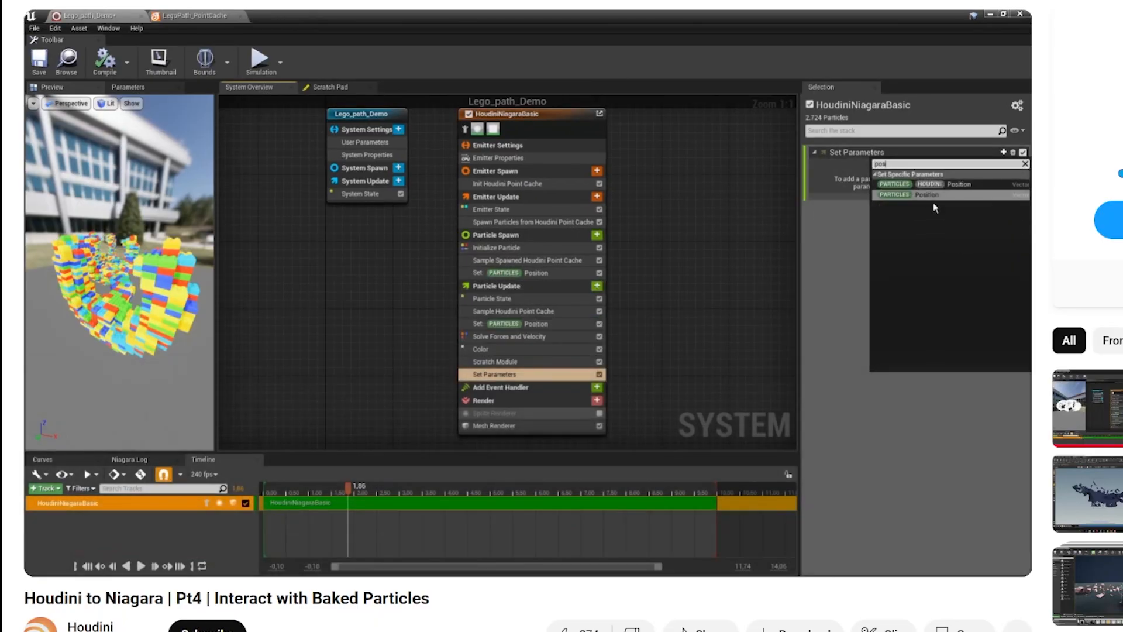
Play the Houdini to Niagara Pt4 tutorial at its Set Parameters step.
left_click(927, 195)
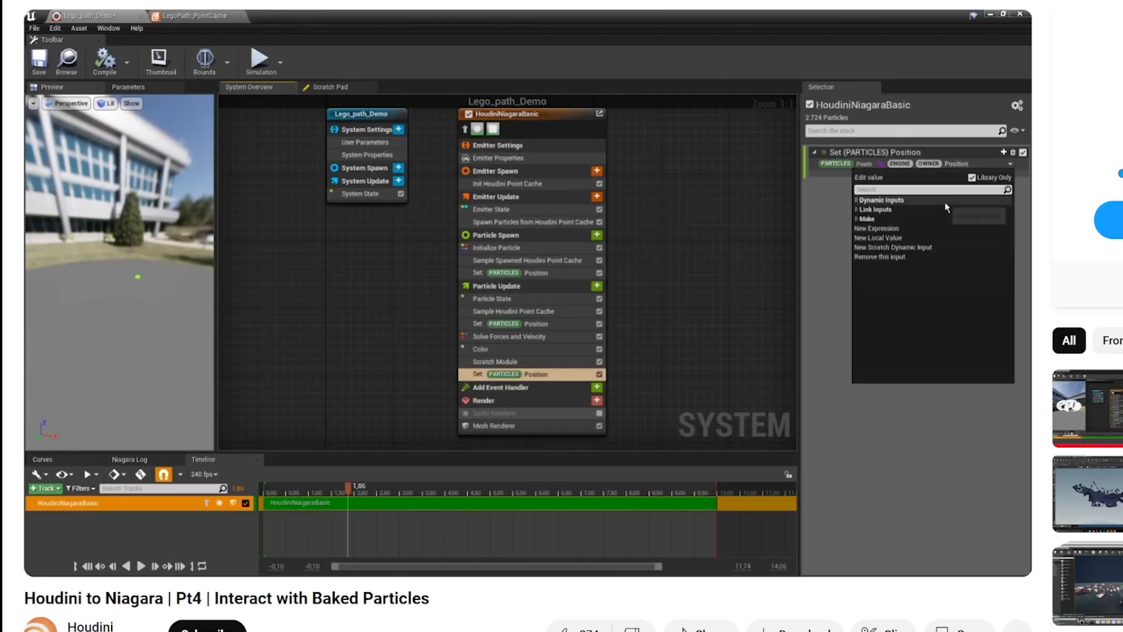
type("cus")
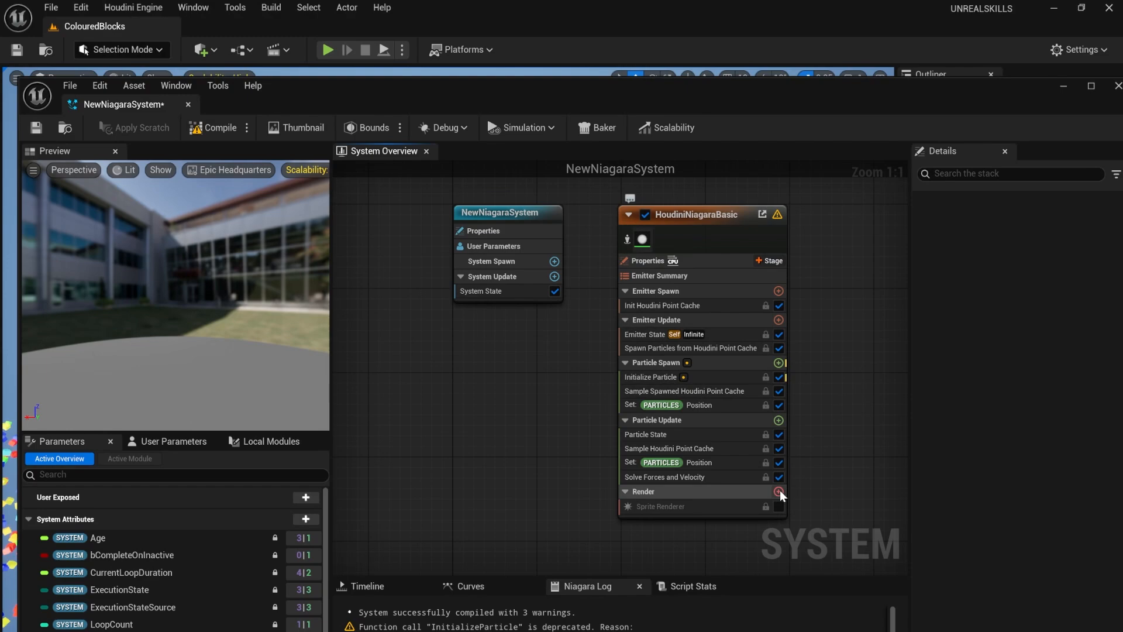
Add a renderer to the HoudiniNiagaraBasic emitter's Render stage.
left_click(779, 491)
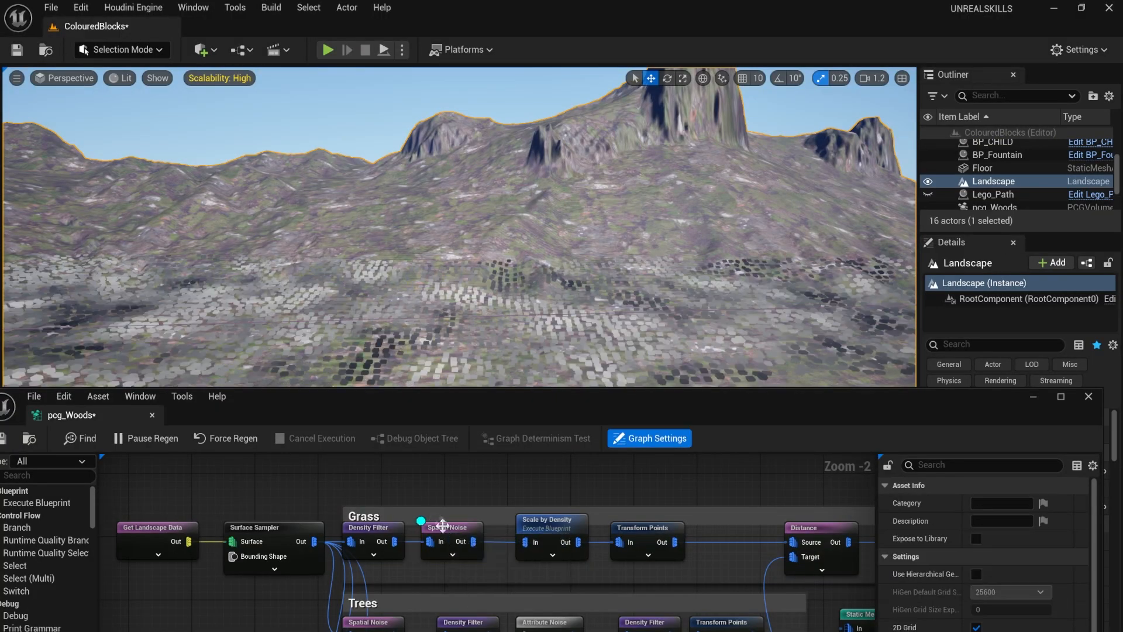
Adjust the grass Scale by Density maximum and the small trees density filter inversion.
left_click(550, 523)
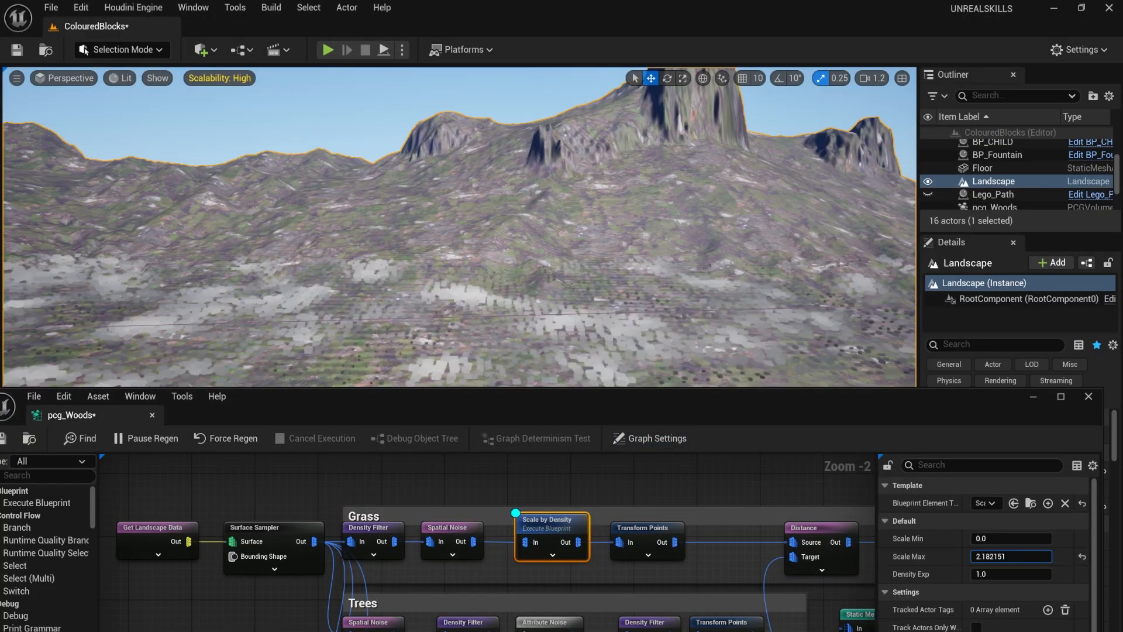
left_click(646, 528)
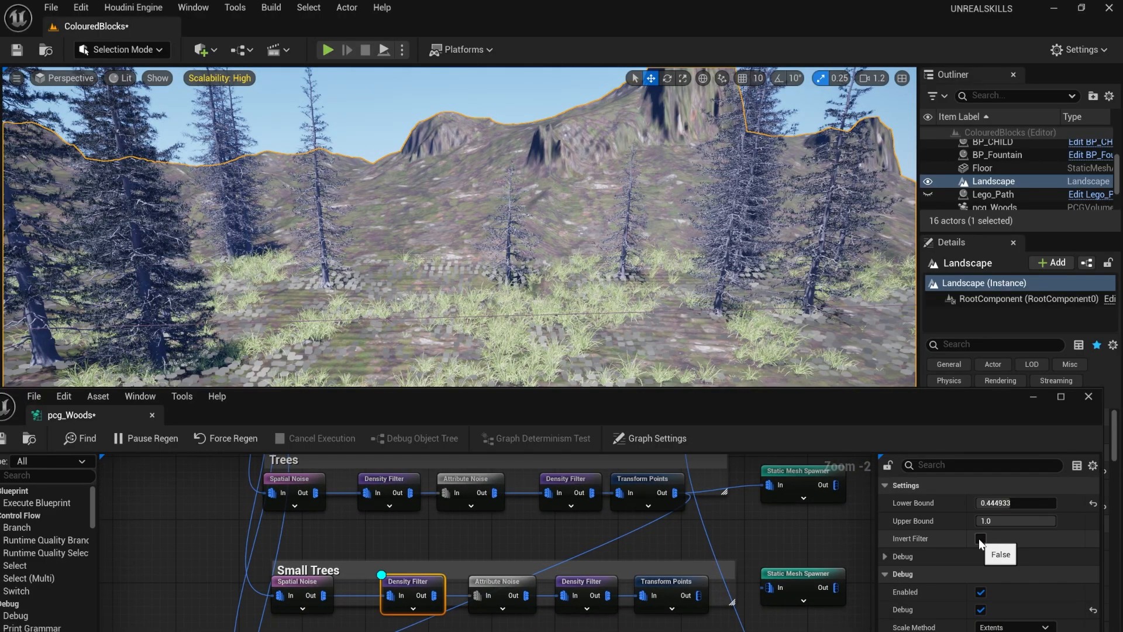
left_click(981, 539)
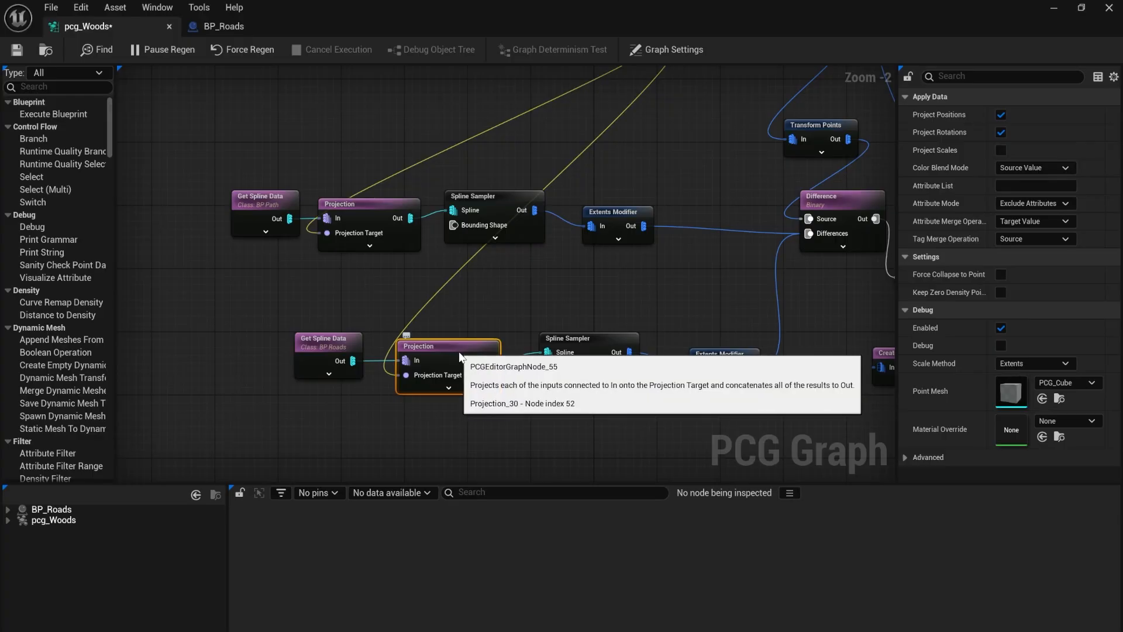
Inspect the road Spline Sampler and Extents Modifier node settings.
left_click(588, 337)
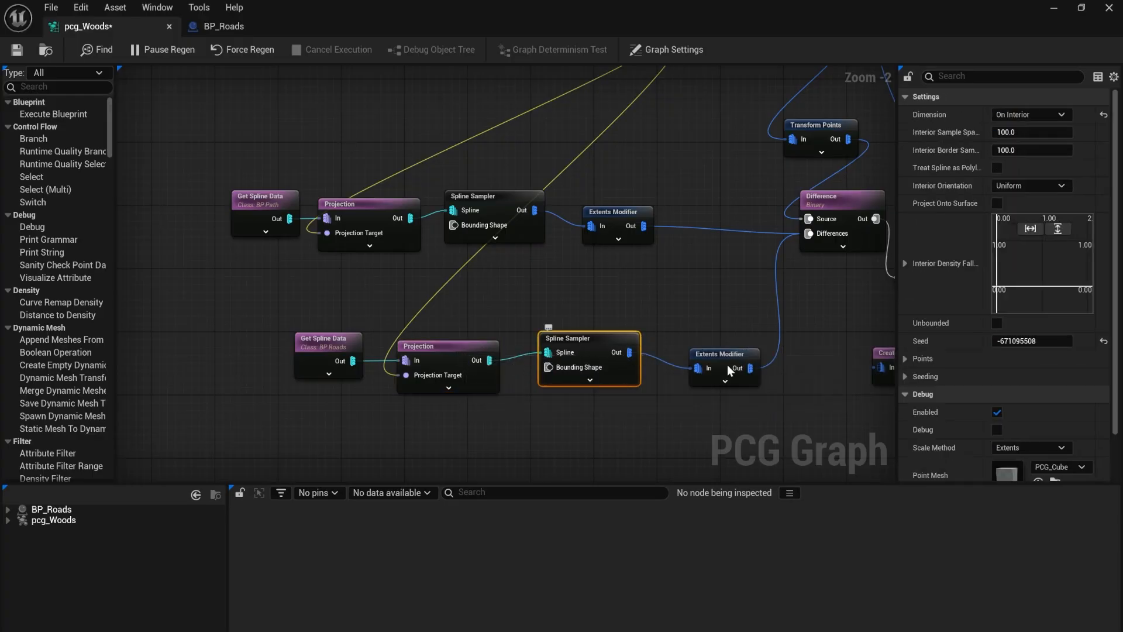
left_click(1030, 113)
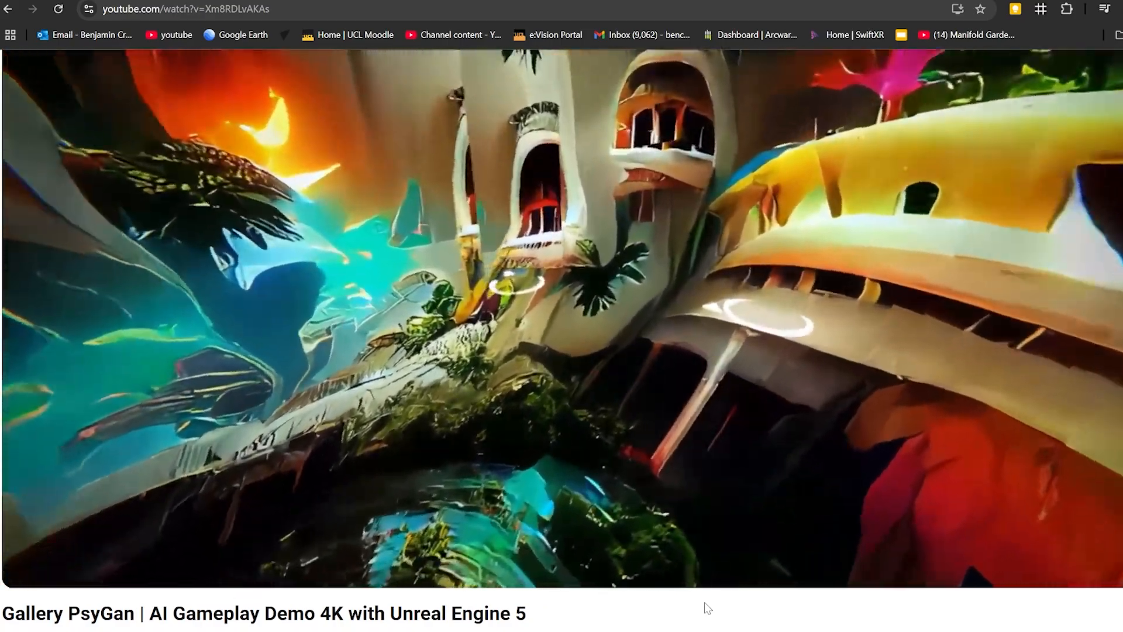
Scroll down the Gallery PsyGan AI gameplay demo page.
scroll("down", 3)
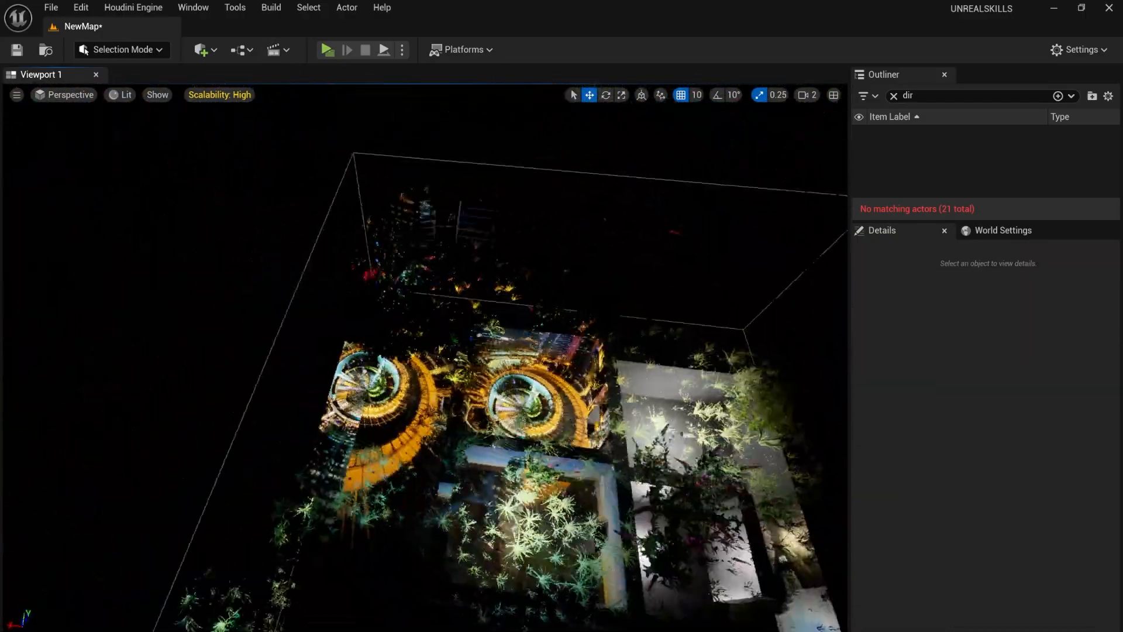
Show the M_AmbientO post-process material feeding ambient occlusion into Emissive Color.
left_click(327, 49)
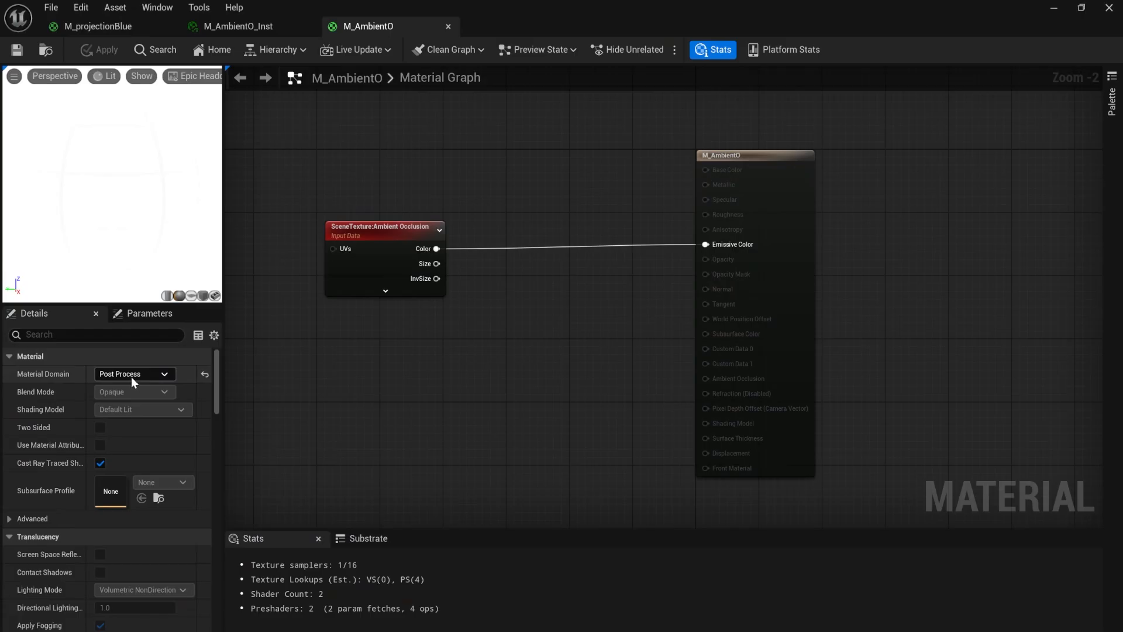
mouse_move(583, 344)
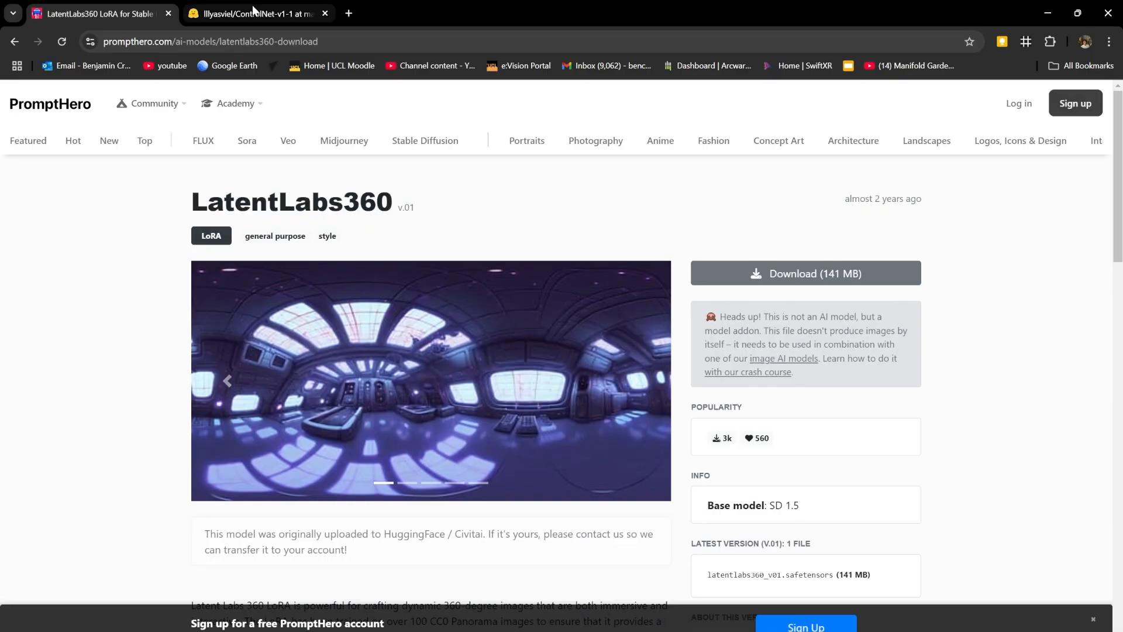
Switch from the LatentLabs360 LoRA page to the ControlNet-v1-1 model page.
left_click(250, 14)
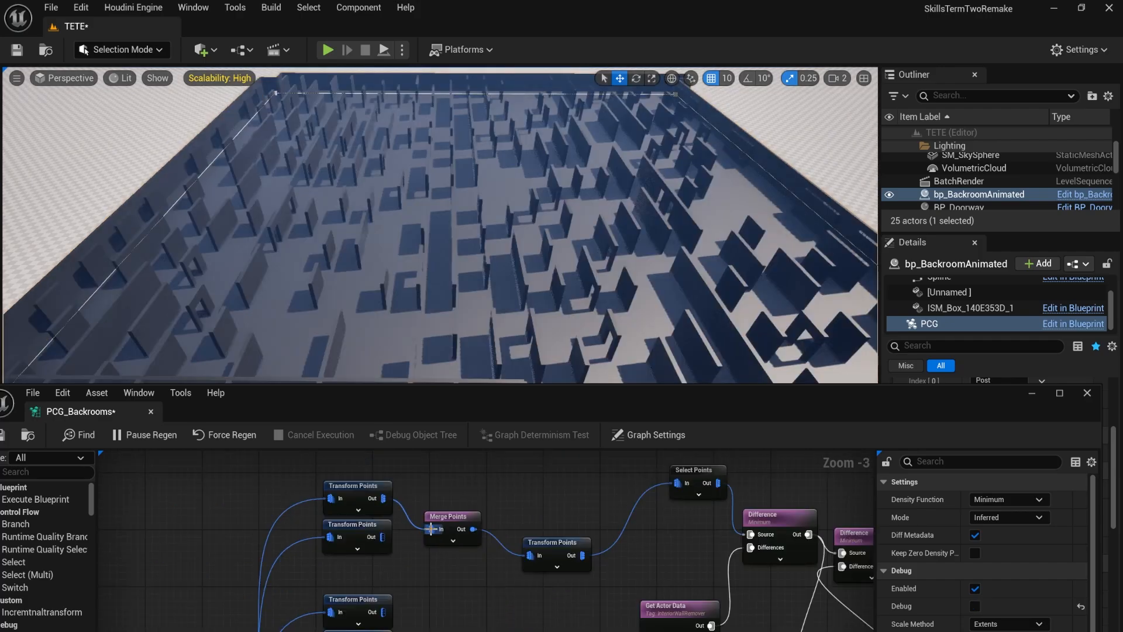
Show the IncrementalTransform node's 90-degree Z rotation settings.
left_click(356, 524)
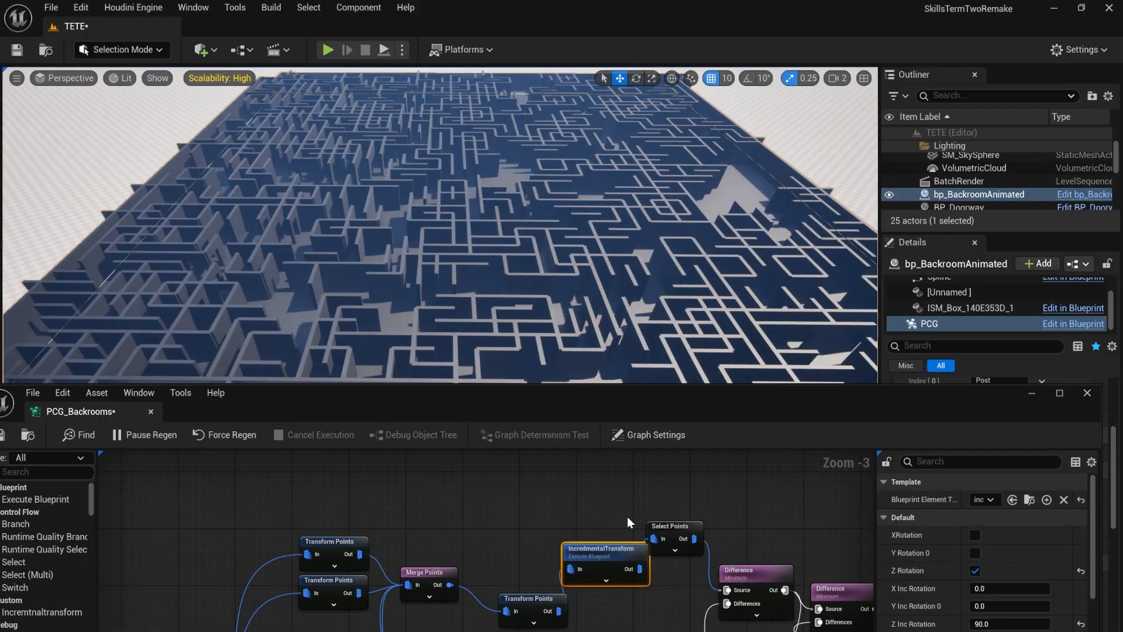
mouse_move(791, 559)
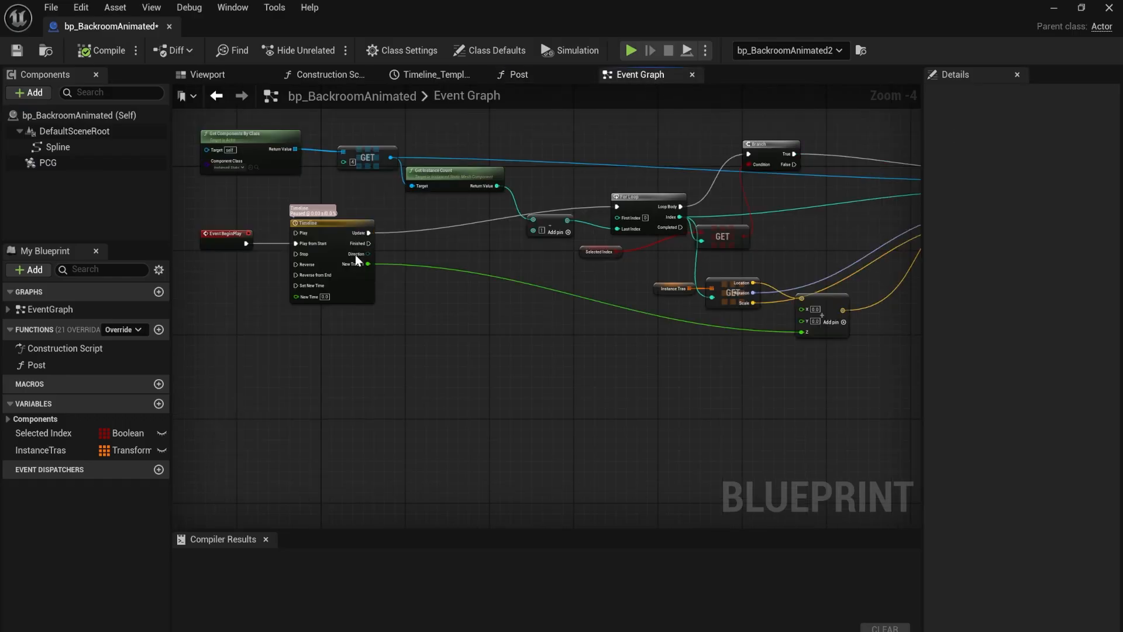
Inspect the animation timeline, reposition bp_BackroomsColourONtop over the maze, and move to BP_AiTree.
left_click(366, 162)
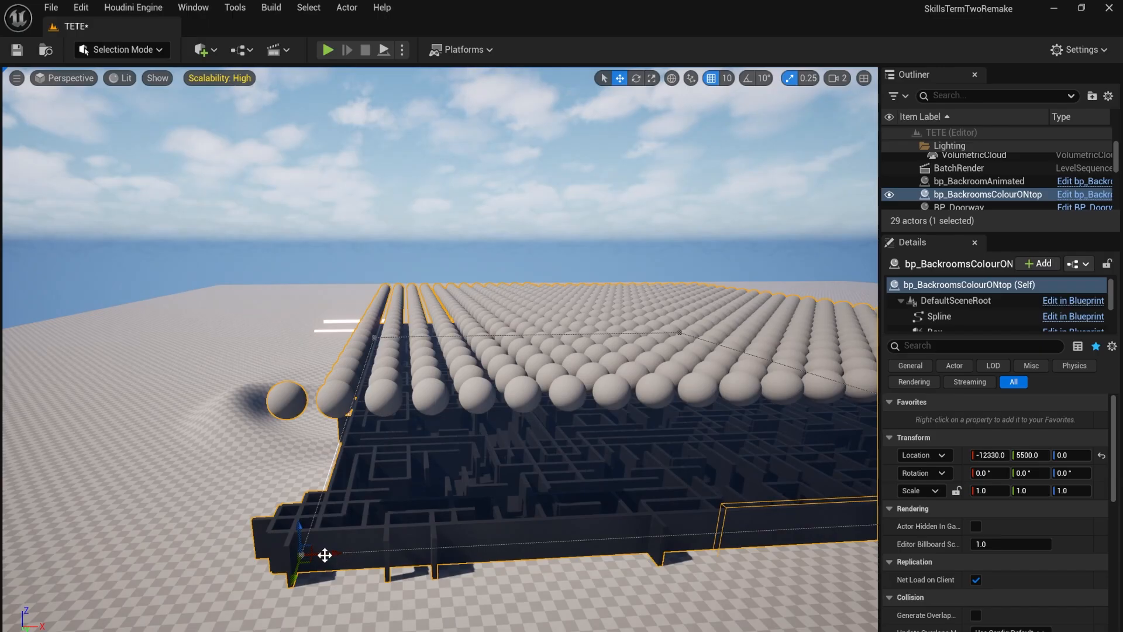
left_click_drag(324, 555, 591, 537)
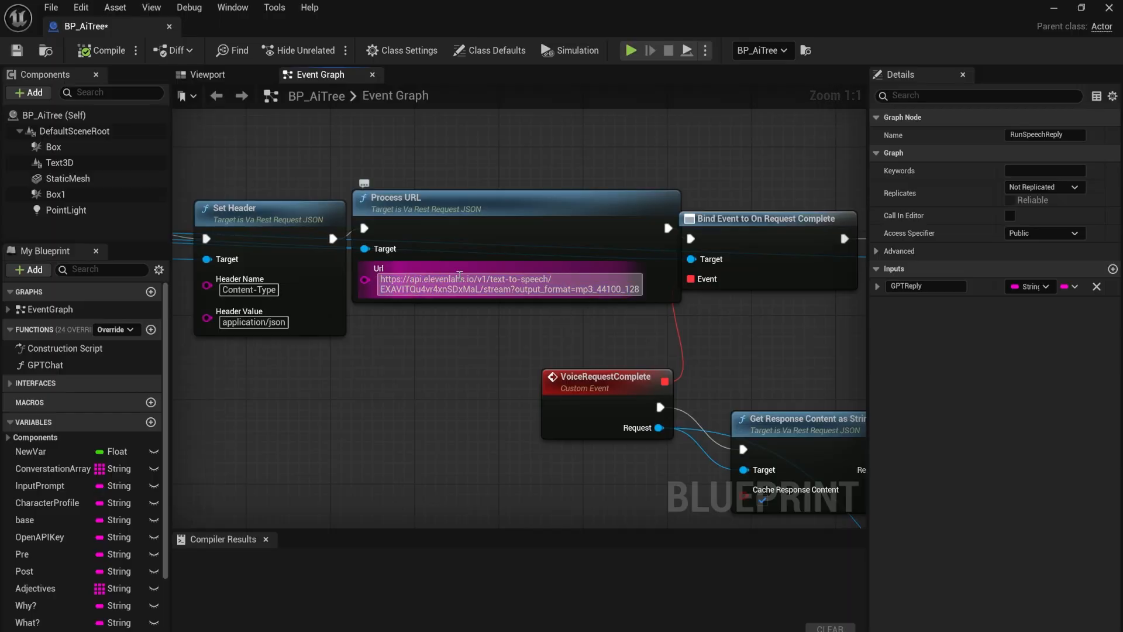
left_click(920, 13)
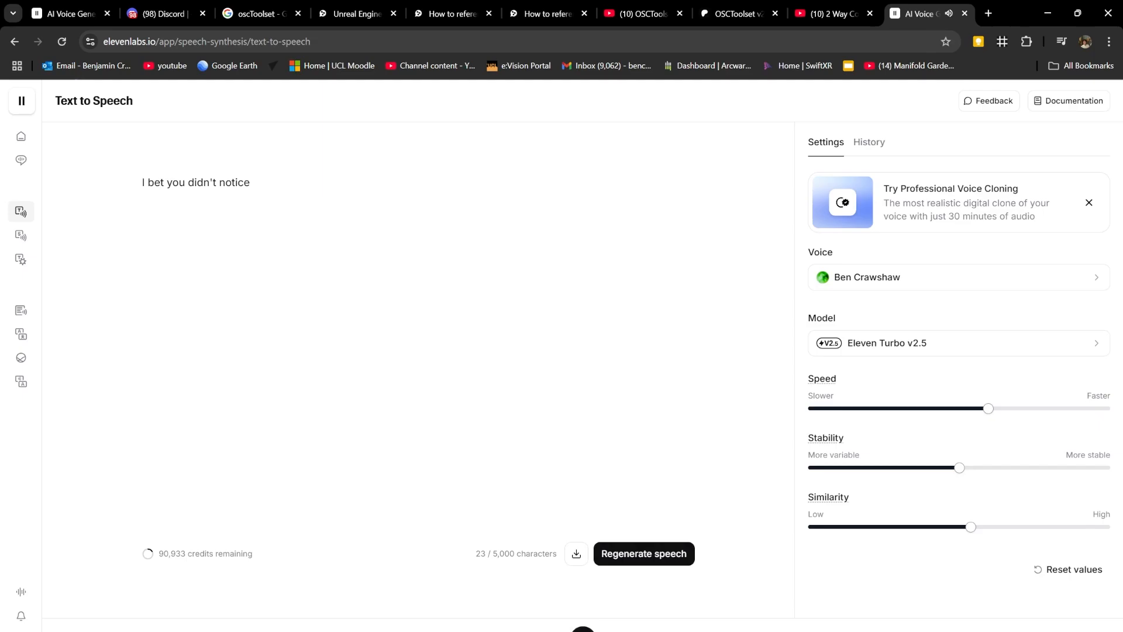
Play the generated speech for the line "I bet you didn't notice" in ElevenLabs.
left_click(573, 14)
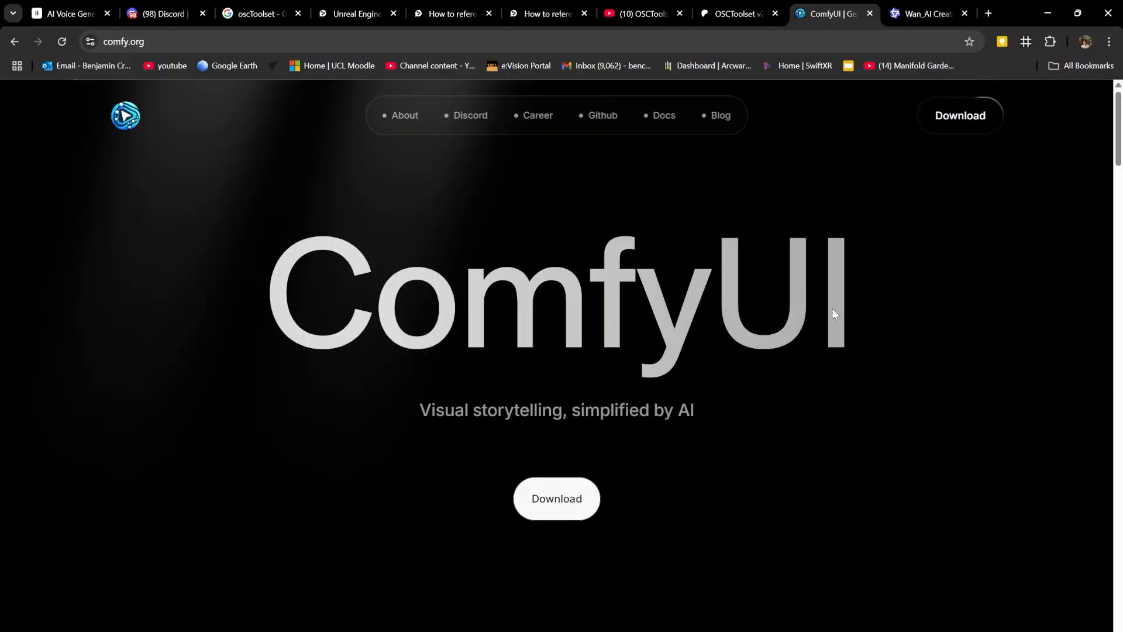
Switch to the YouTube results for 'wan 2.1 comfyui' and browse them.
left_click(924, 13)
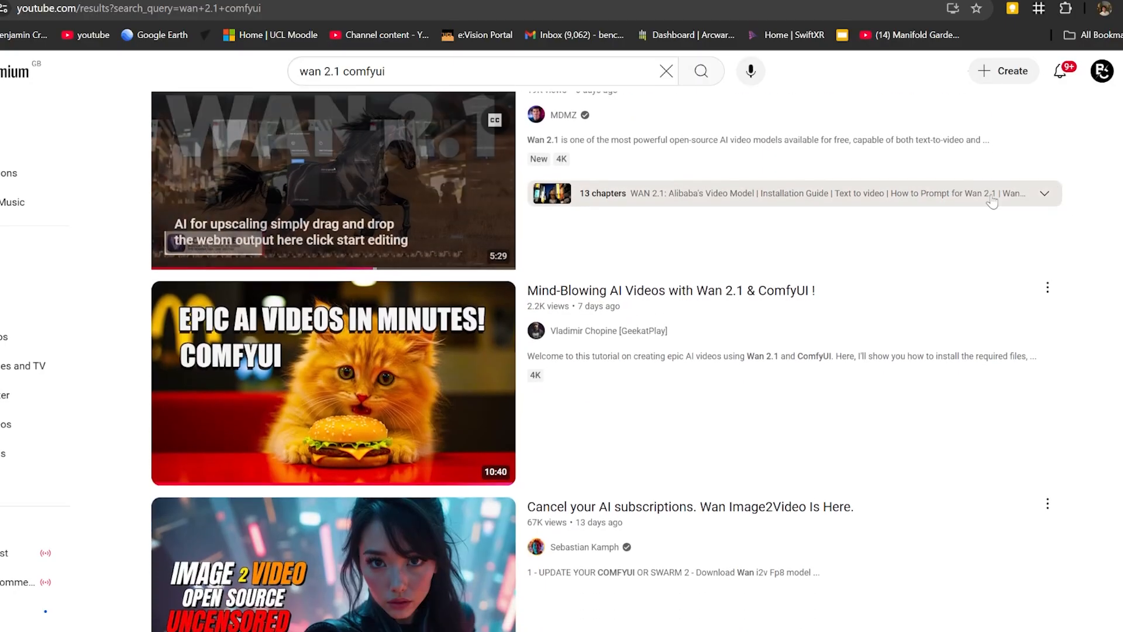
scroll("down", 3)
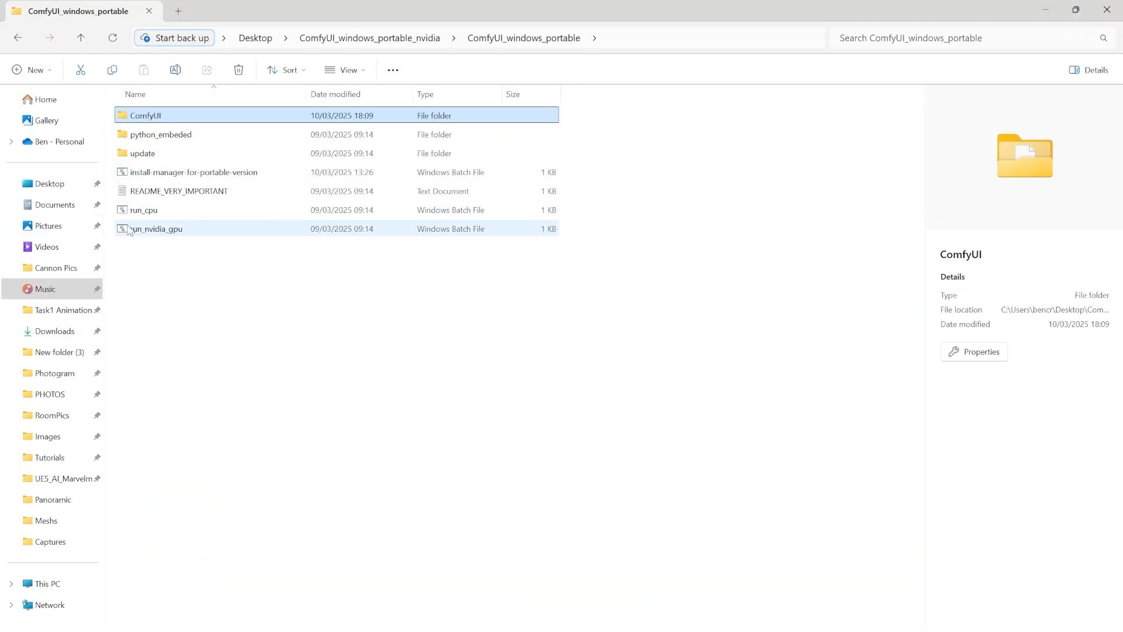
Enter the ComfyUI folder of the portable install and view extra_model_paths.yaml in Notepad.
double_click(146, 116)
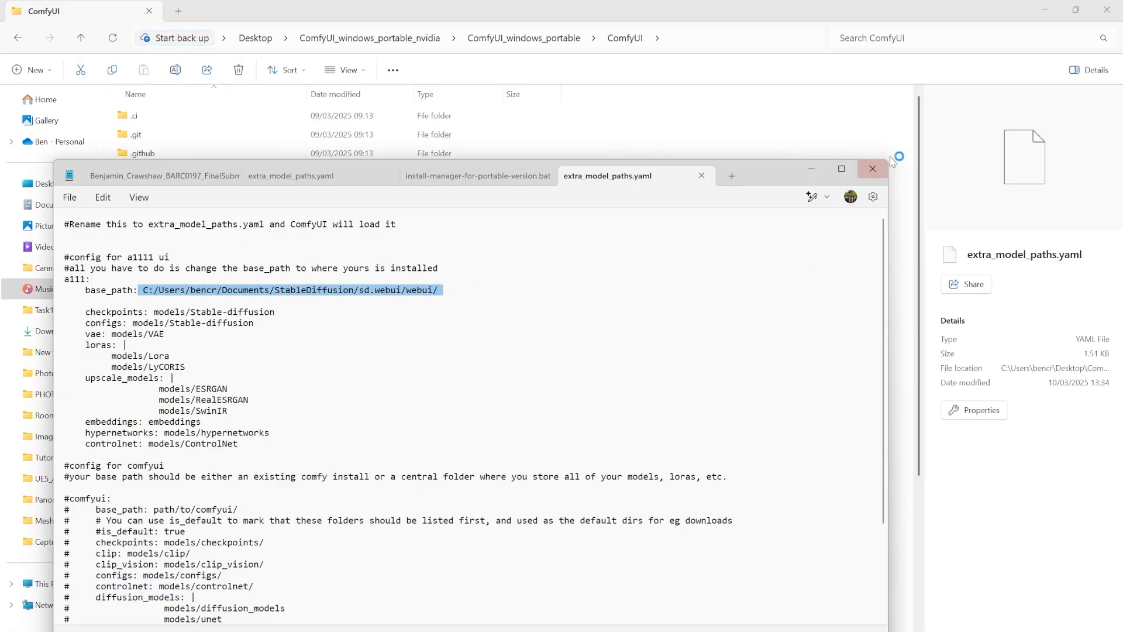
left_click(871, 169)
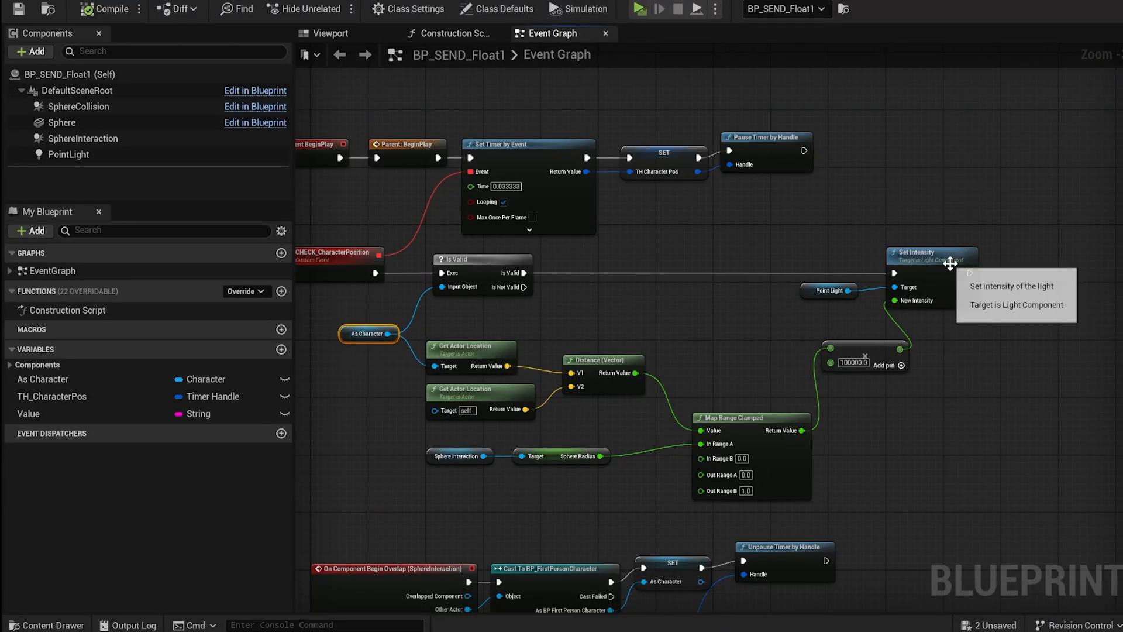
Inspect BP_SEND_Float1's Map Range Clamped and Set Intensity nodes driving the point light.
left_click(931, 256)
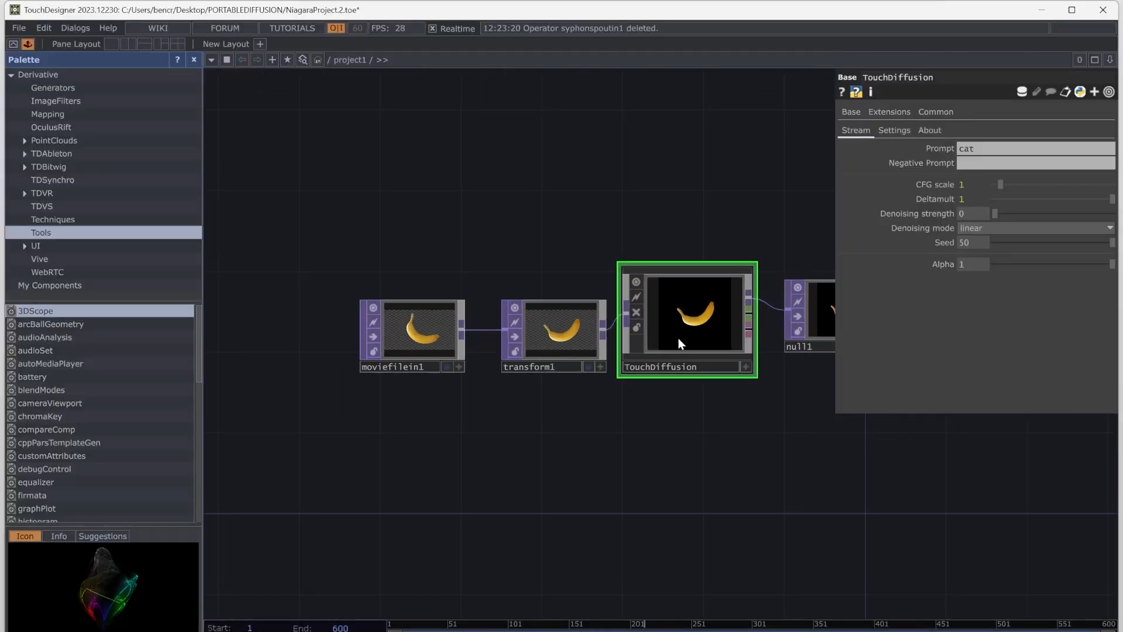
Raise the TouchDiffusion denoising strength from 0 to about 0.17 on the Stream page.
left_click_drag(996, 213, 1013, 213)
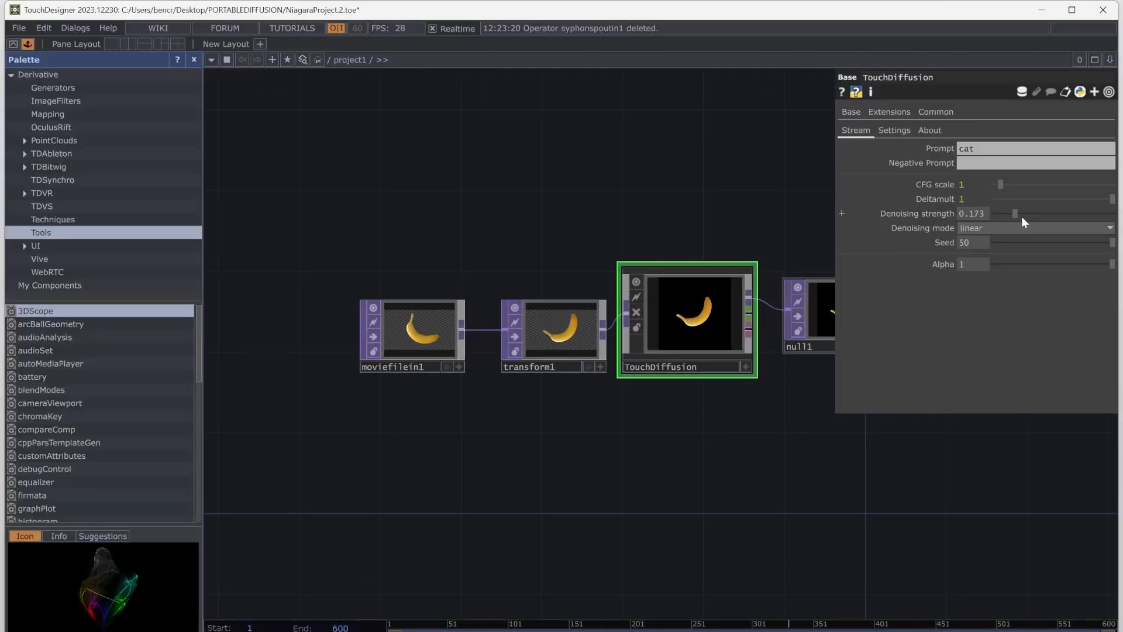
left_click_drag(1014, 213, 1086, 213)
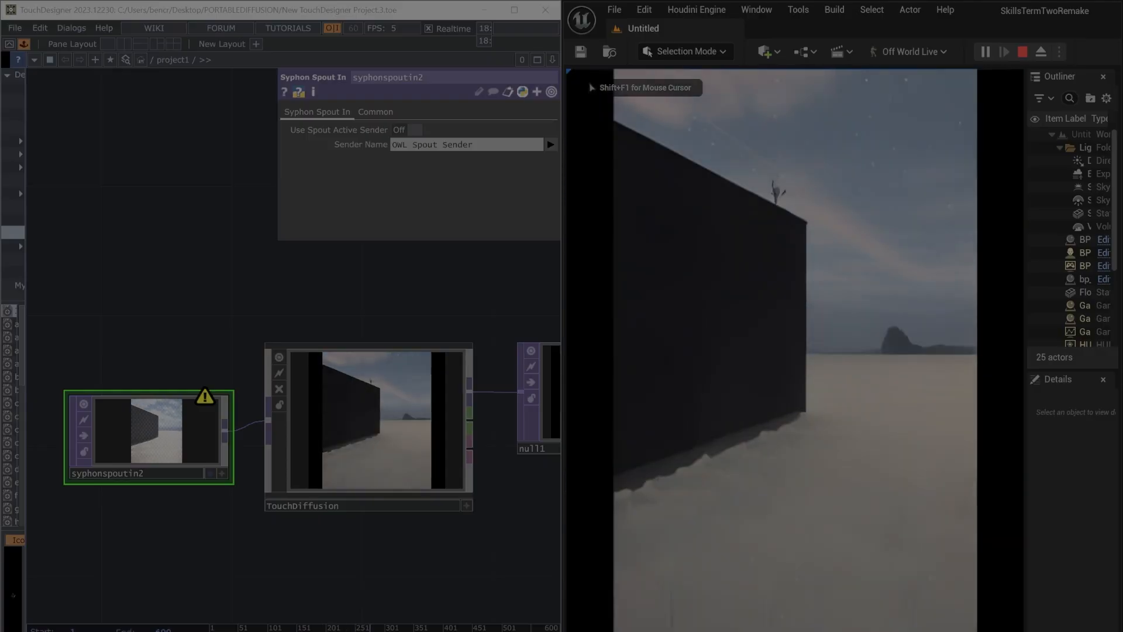
Show the keyboard-driven switch selecting Dog or Flower prompt text into TouchDiffusion.
left_click(1004, 51)
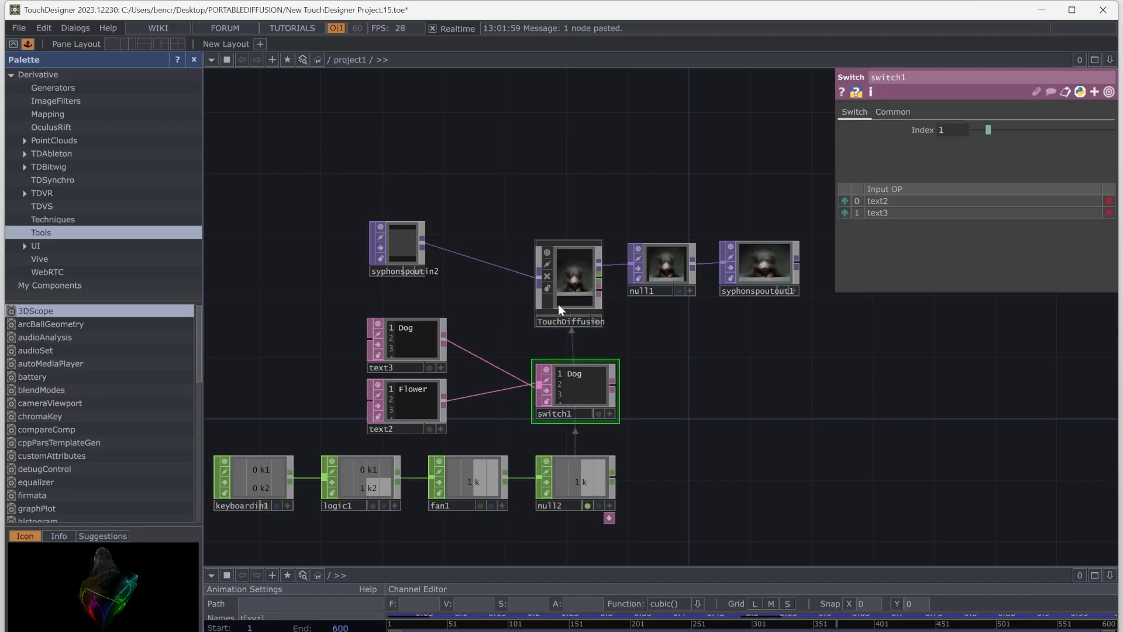
left_click(570, 280)
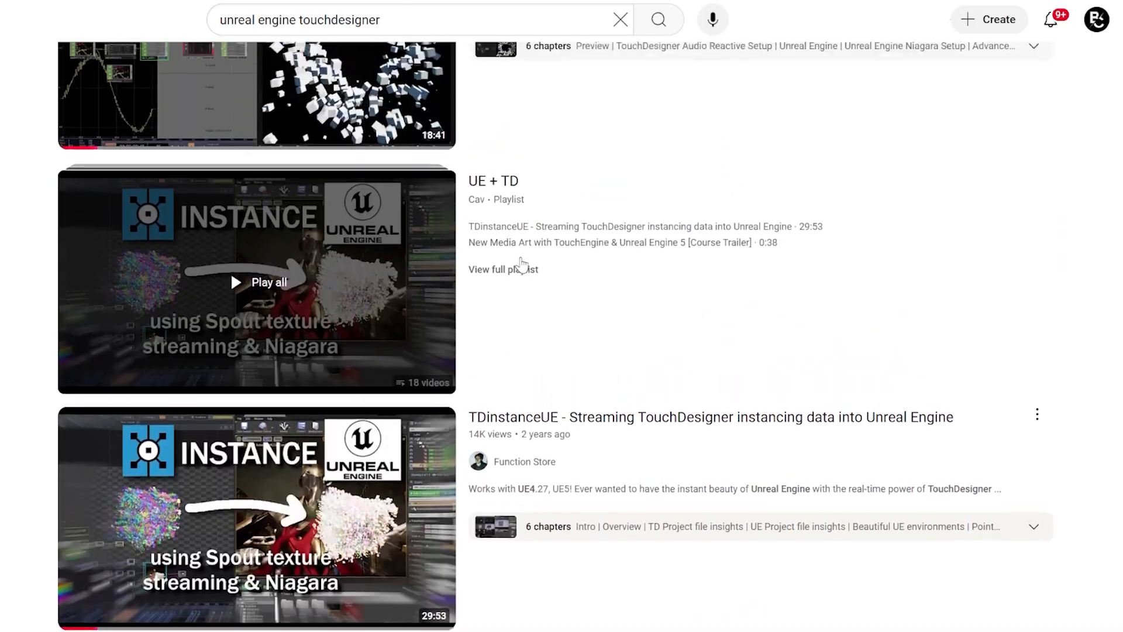
Browse the 'unreal engine touchdesigner' YouTube results, then view the OSCToolset v.2.0 page.
scroll("down", 3)
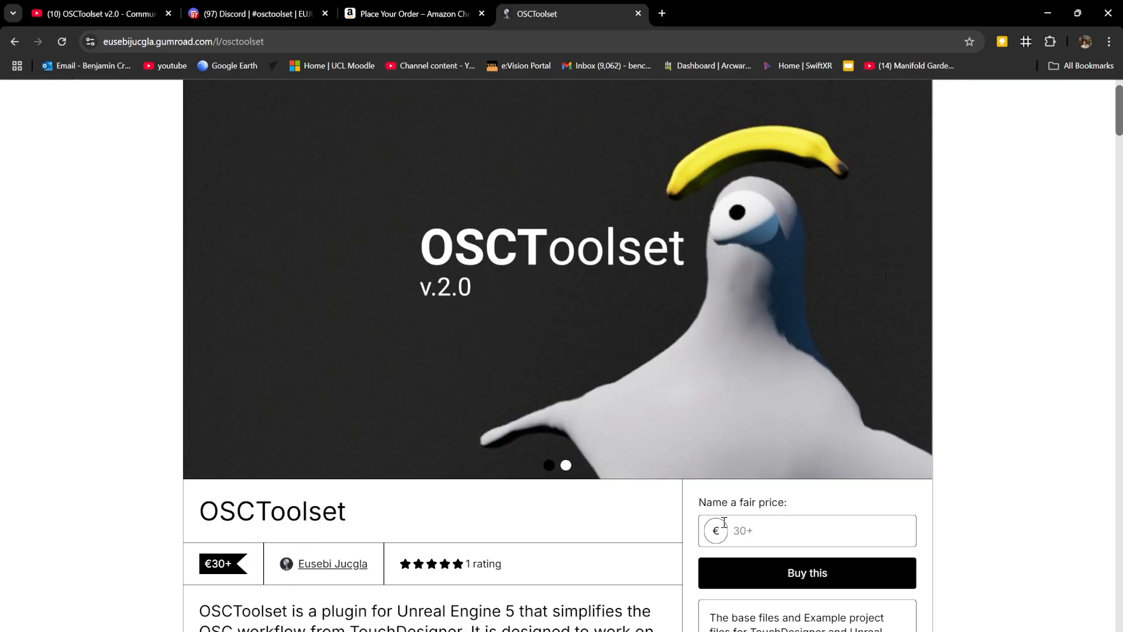
left_click(806, 531)
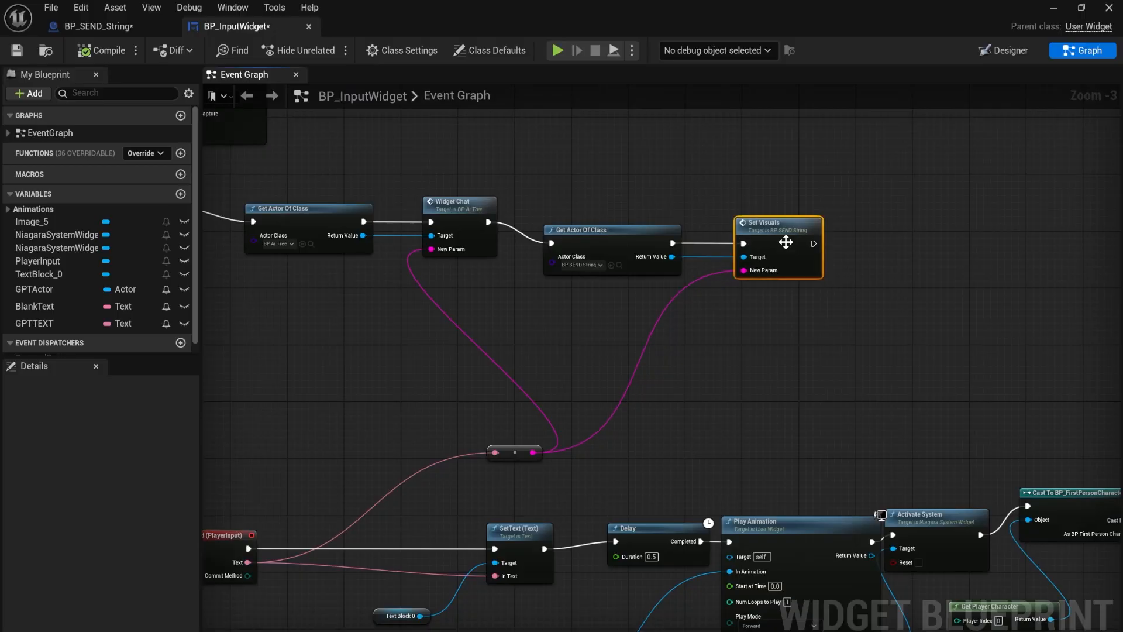
Show BP_InputWidget's Event Graph passing player input to the Set Visuals node.
left_click(93, 27)
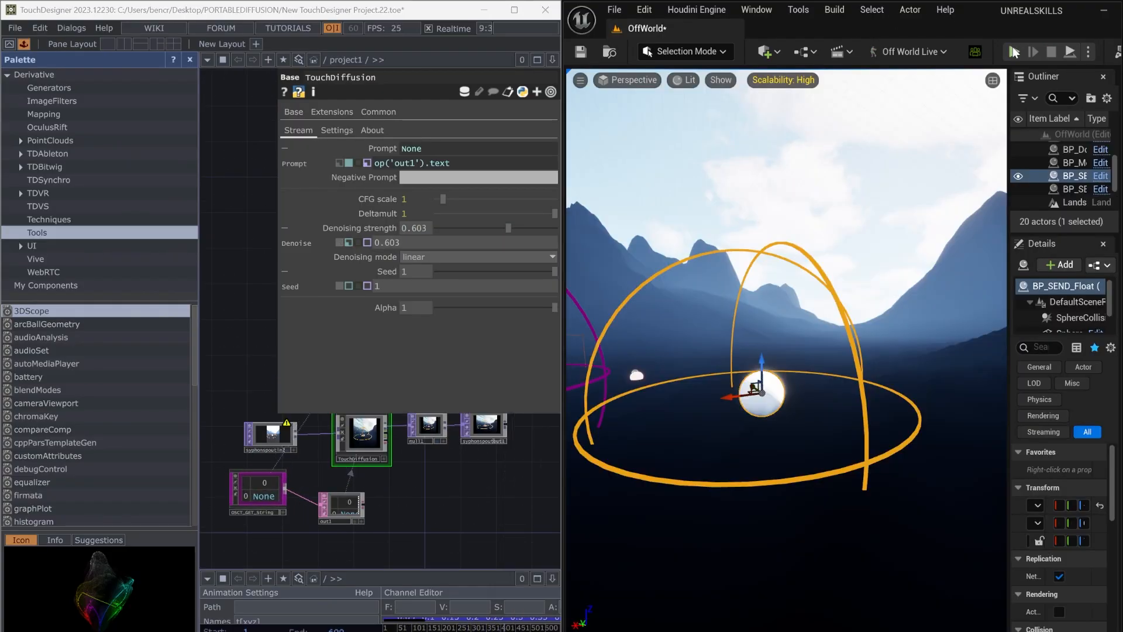
Show TouchDiffusion's prompt bound to op('out1').text with denoising strength 0.603.
left_click(1033, 52)
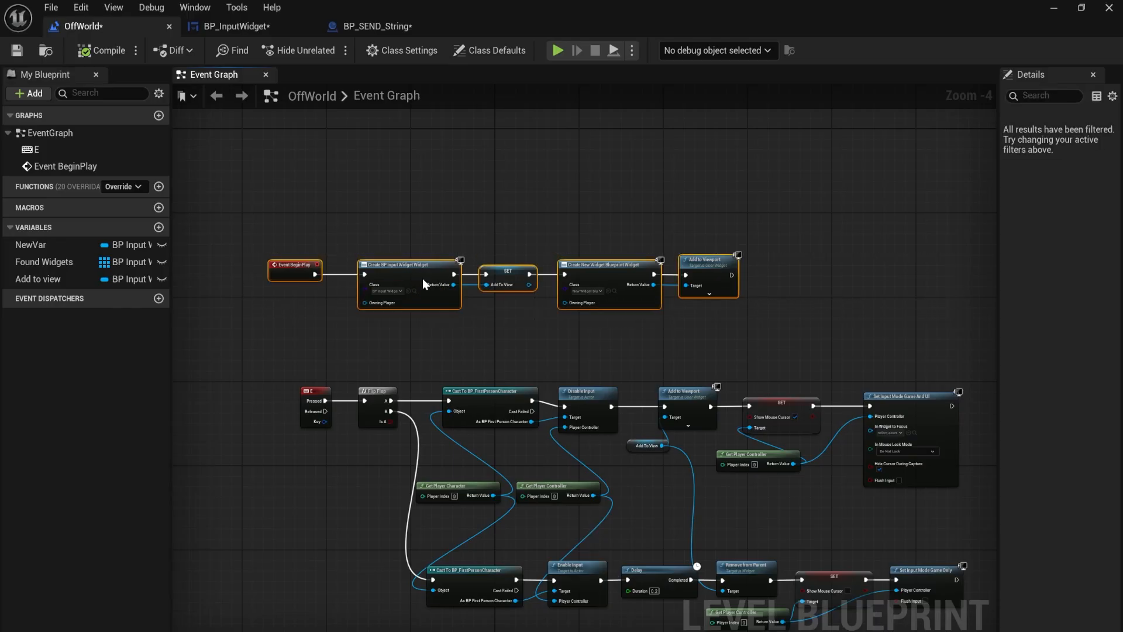
View the OffWorld level blueprint, then BP_DanceFloor's Set Light Function Material nodes.
left_click(314, 394)
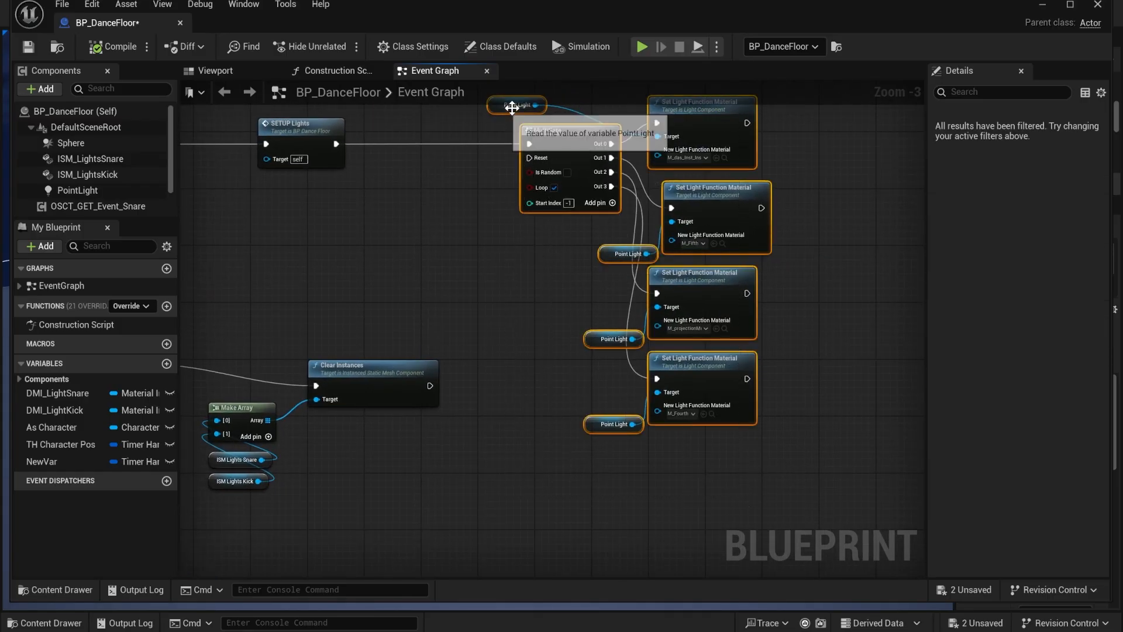
left_click(641, 47)
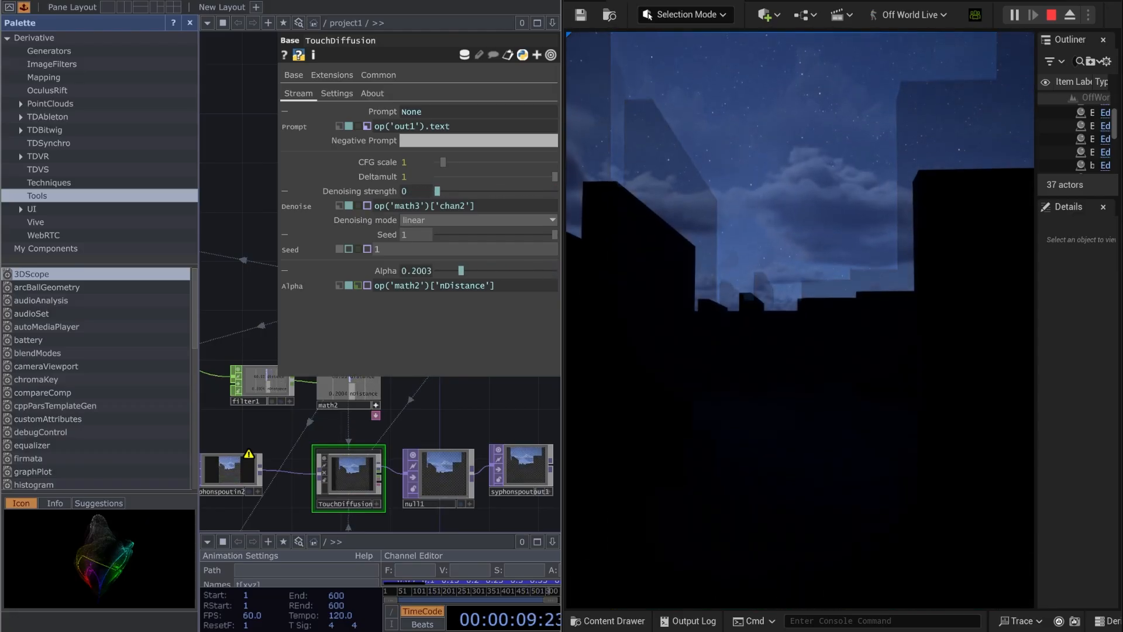
Adjust the TouchDiffusion parameter slider while the Unreal night scene is restyled.
left_click_drag(461, 270, 525, 270)
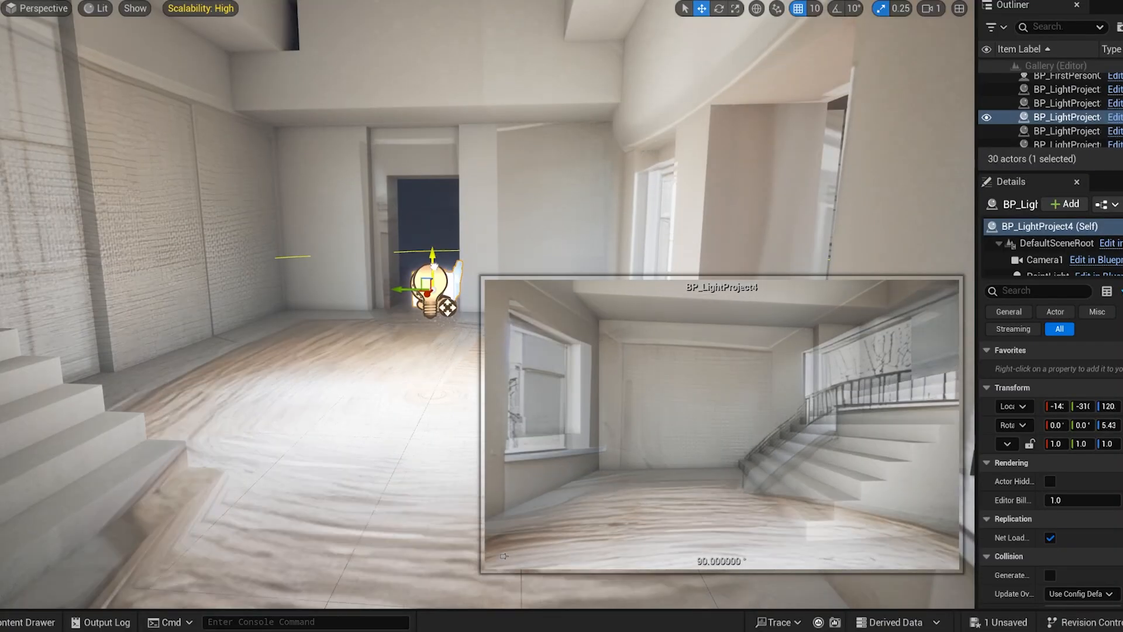
Tour the gallery and maze levels, then choose Quixel Bridge from the Quick Add menu.
left_click_drag(428, 269, 432, 230)
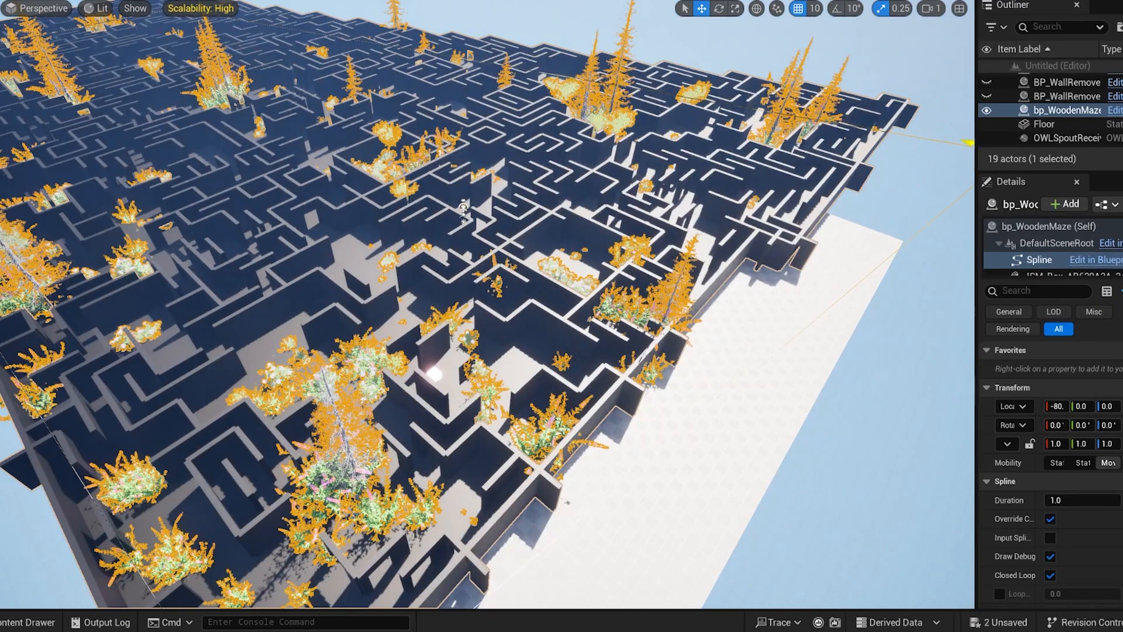
type("dir")
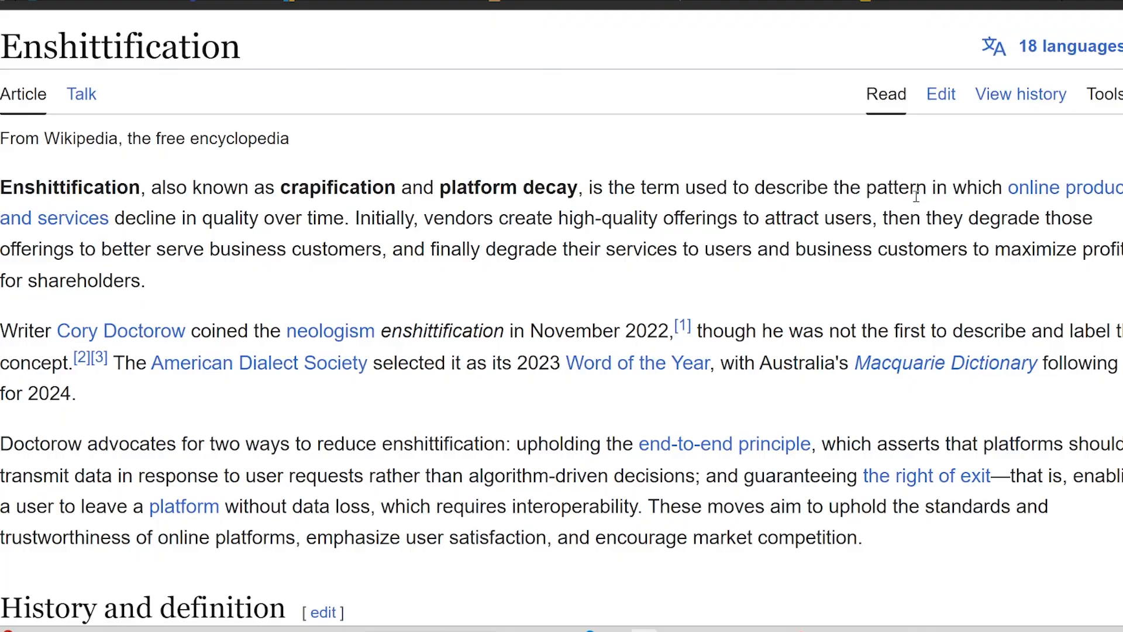
left_click_drag(833, 187, 343, 218)
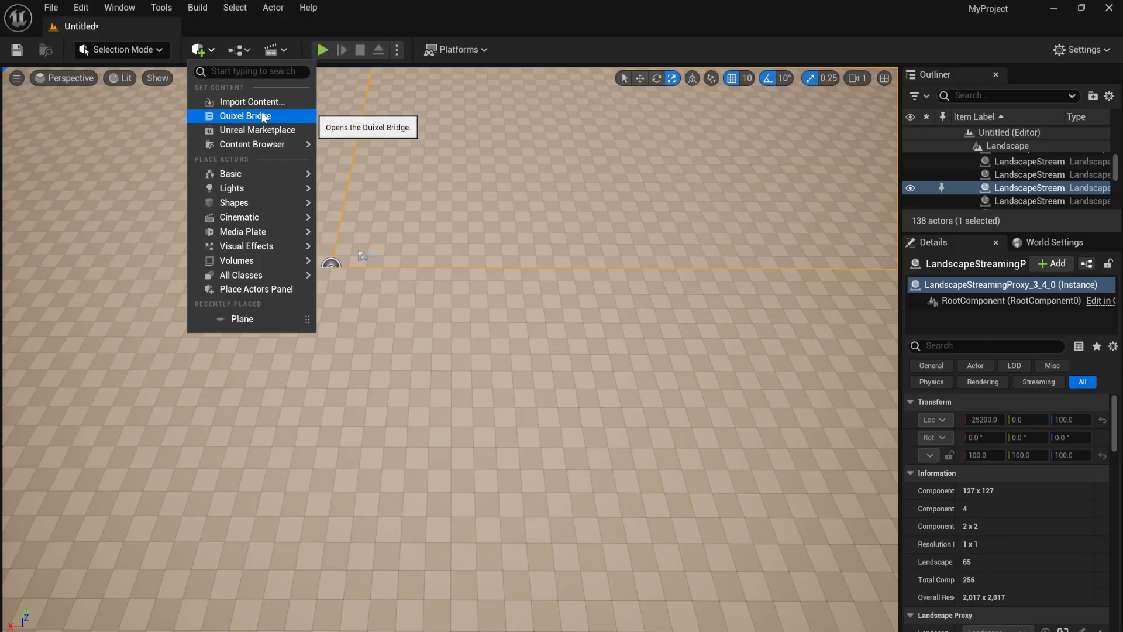
left_click(245, 116)
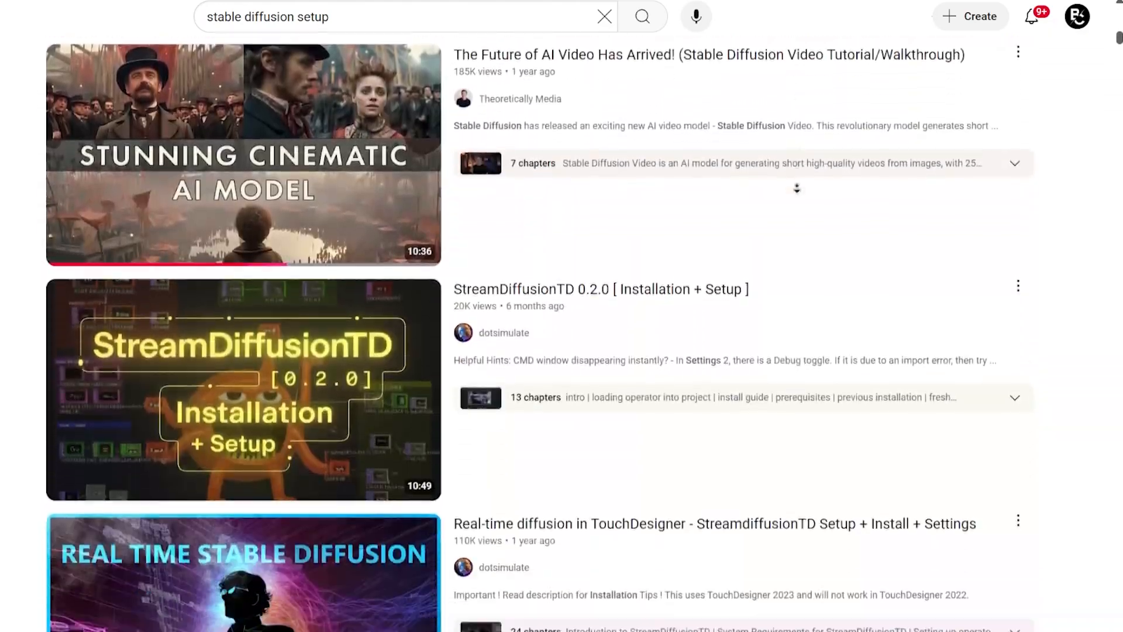
scroll("down", 3)
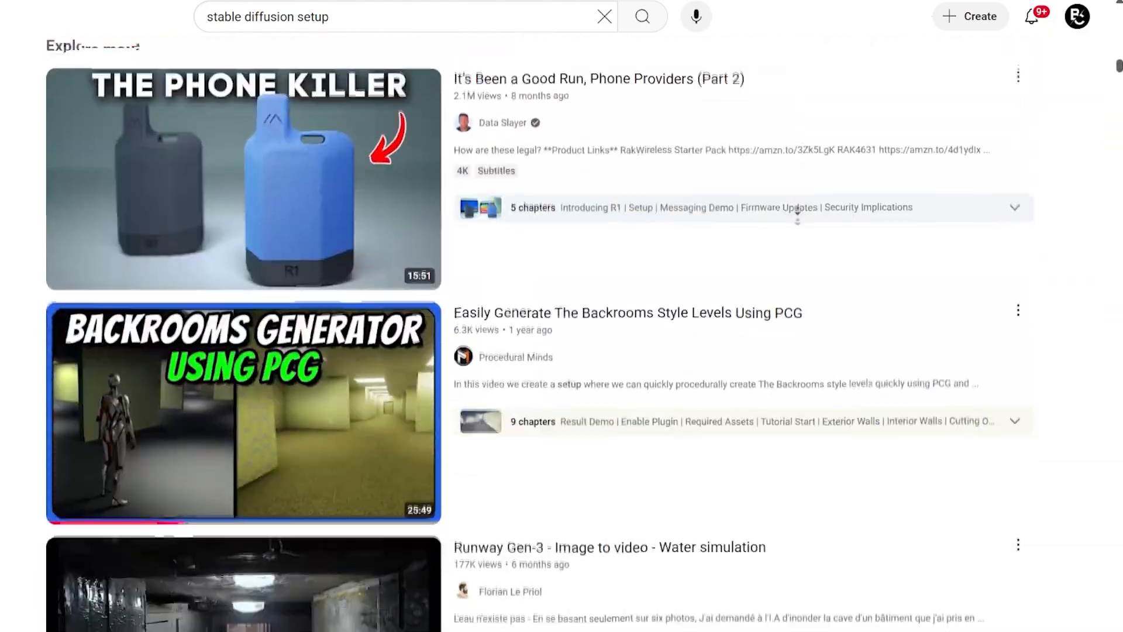
scroll("down", 3)
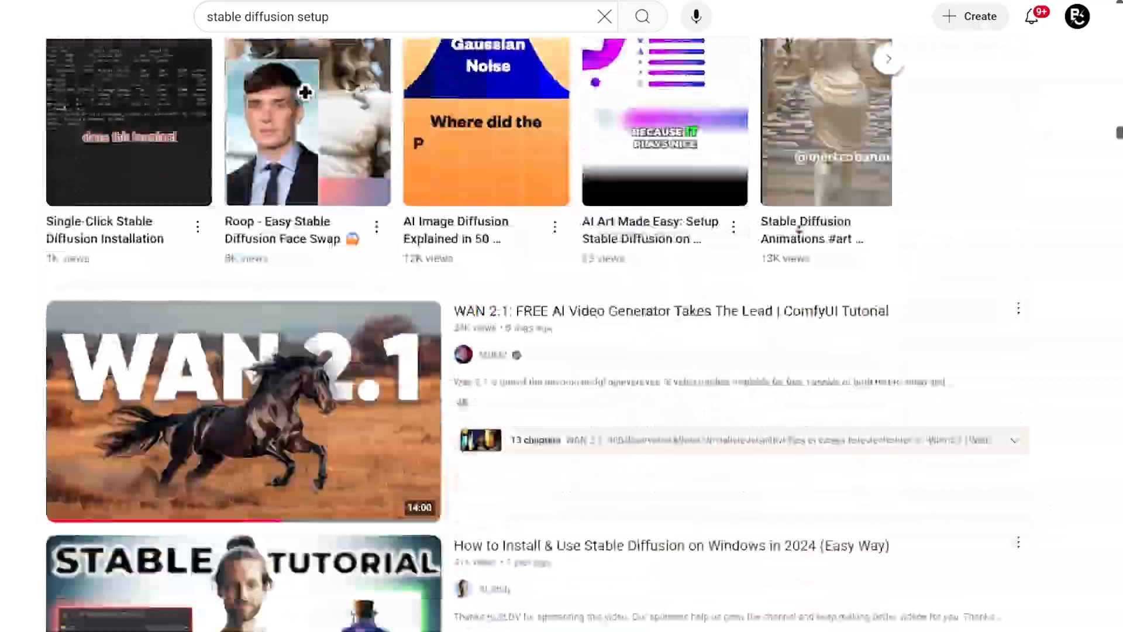
scroll("down", 3)
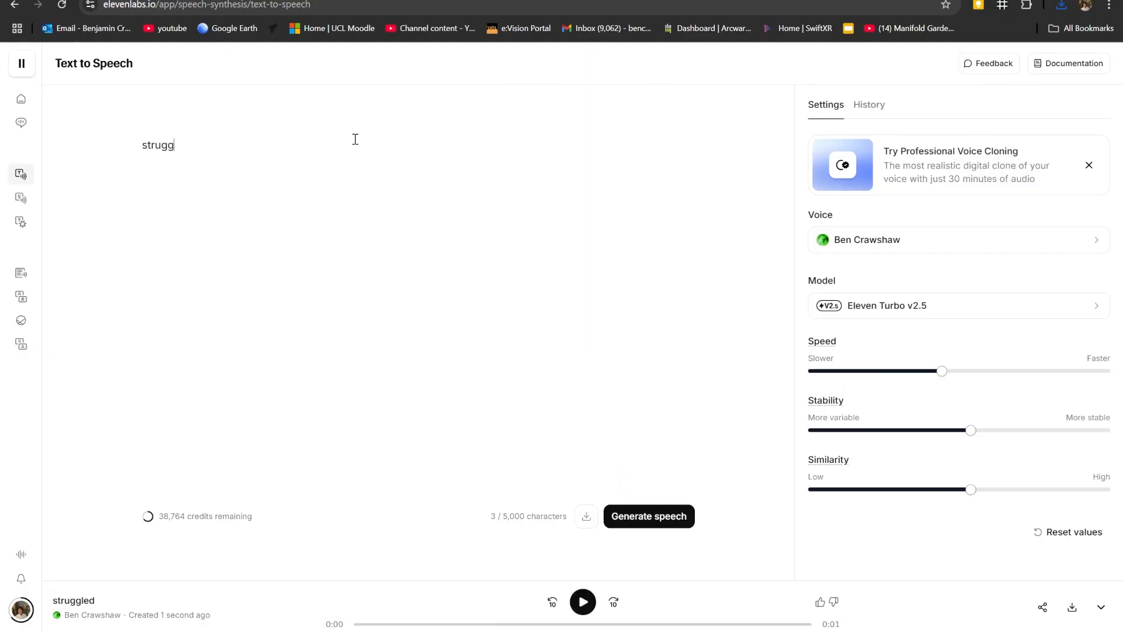
Finish the word 'struggled' and generate its speech clip.
type("led")
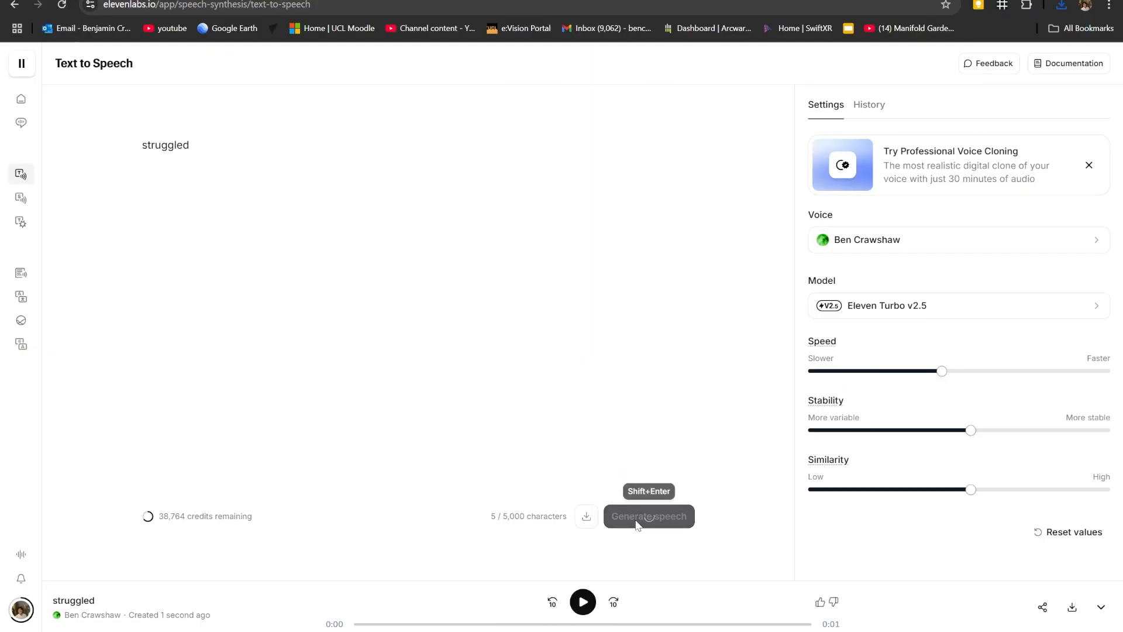
left_click(647, 516)
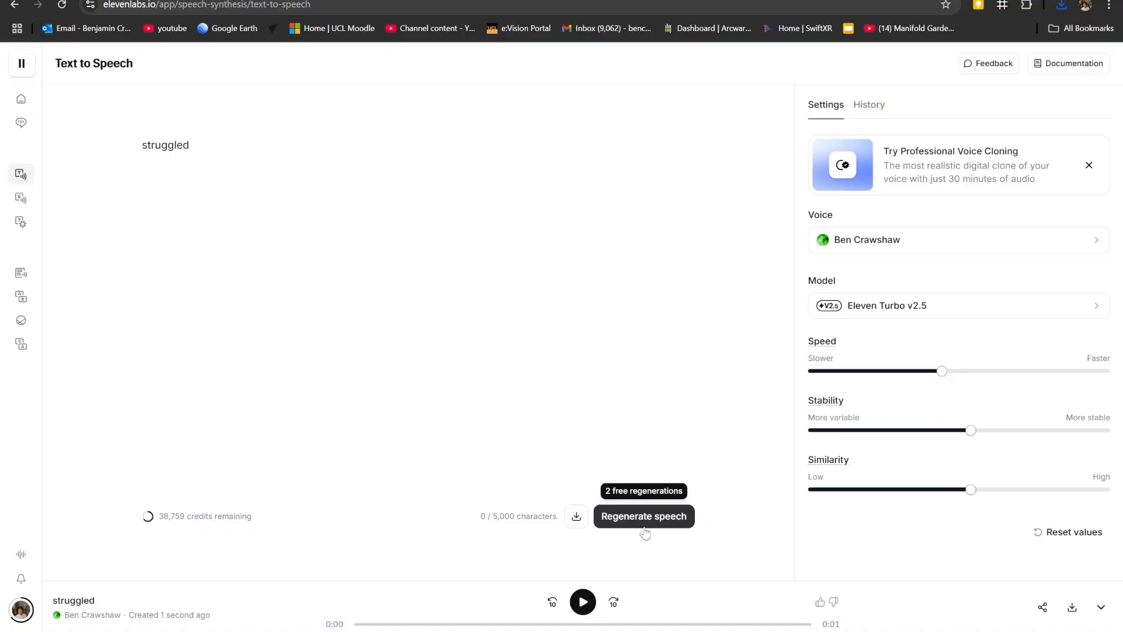